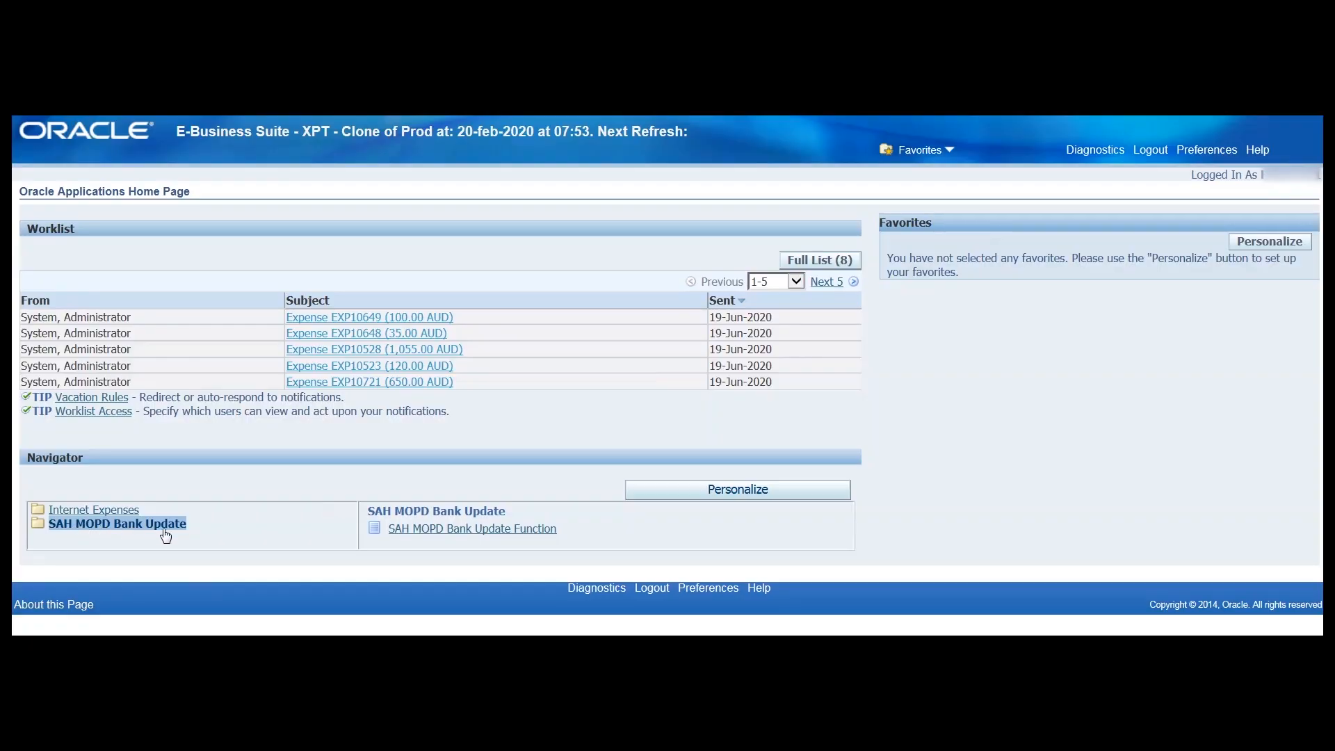
mouse_move(513, 488)
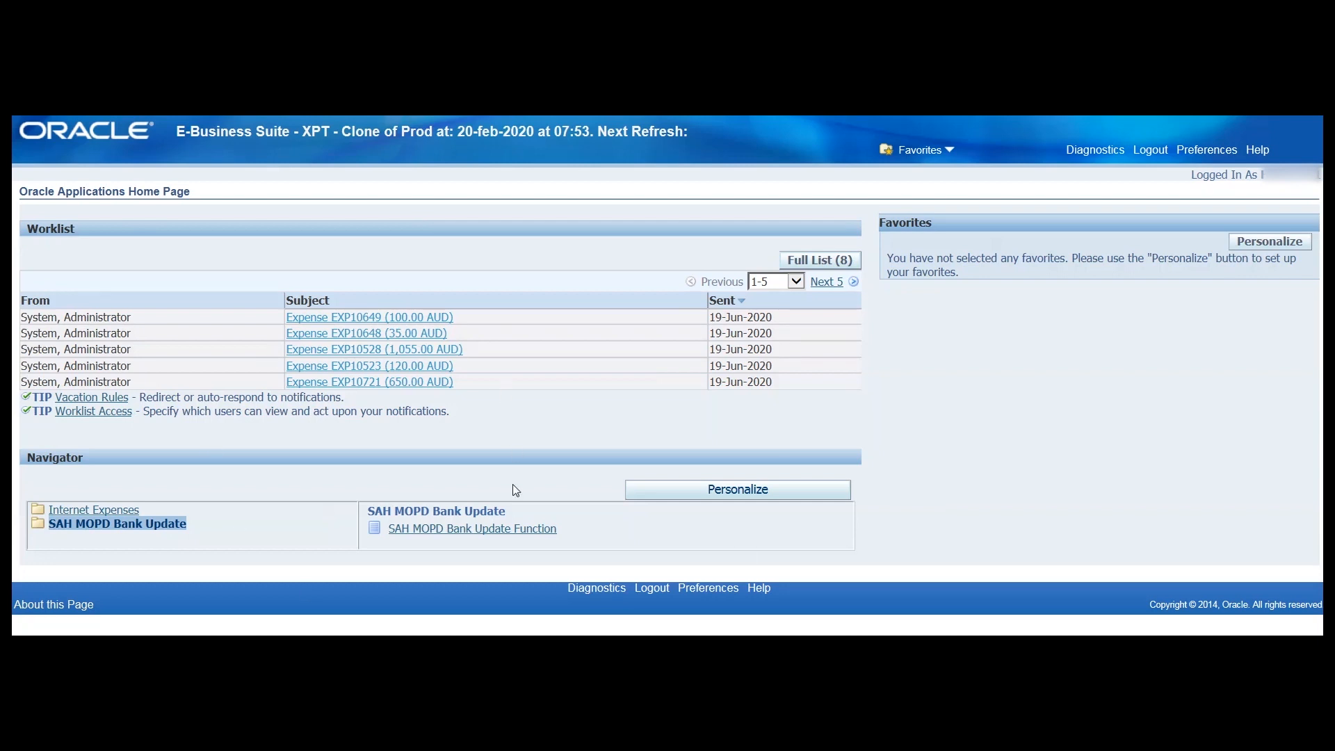
mouse_move(23, 471)
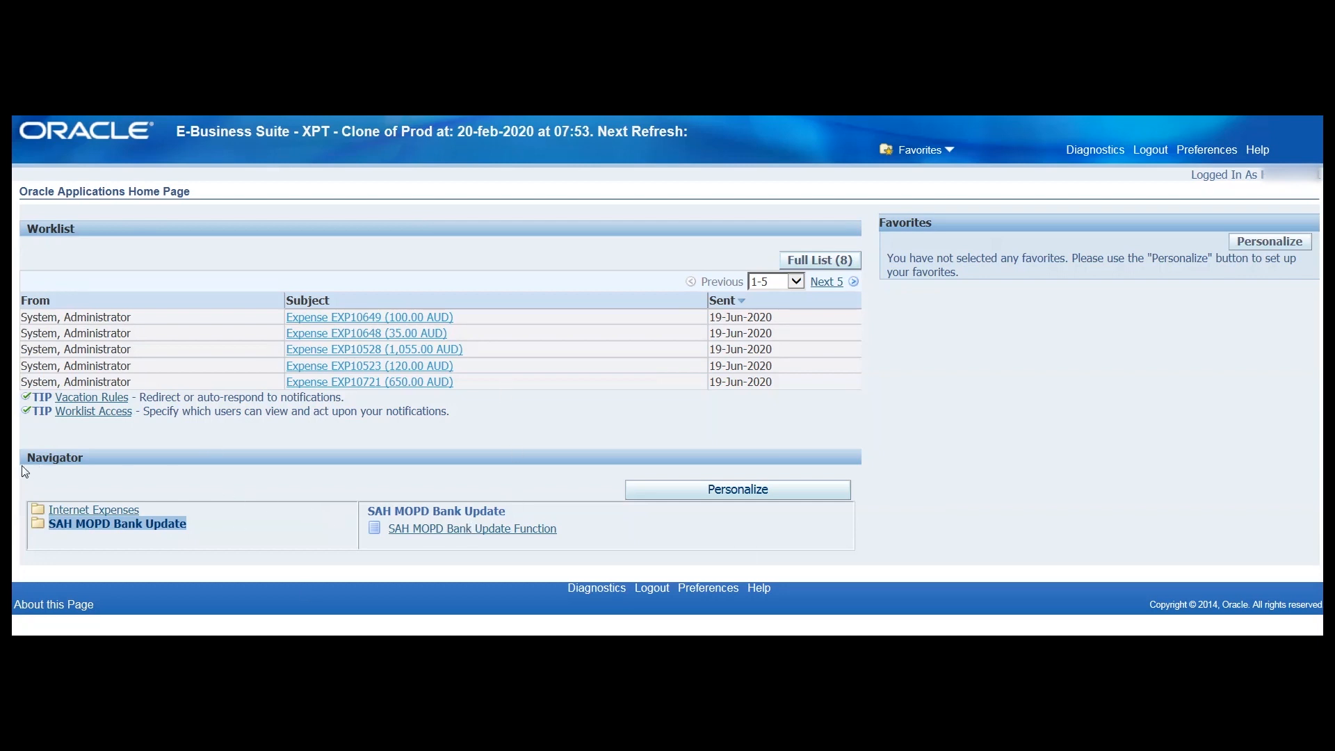
mouse_move(43, 475)
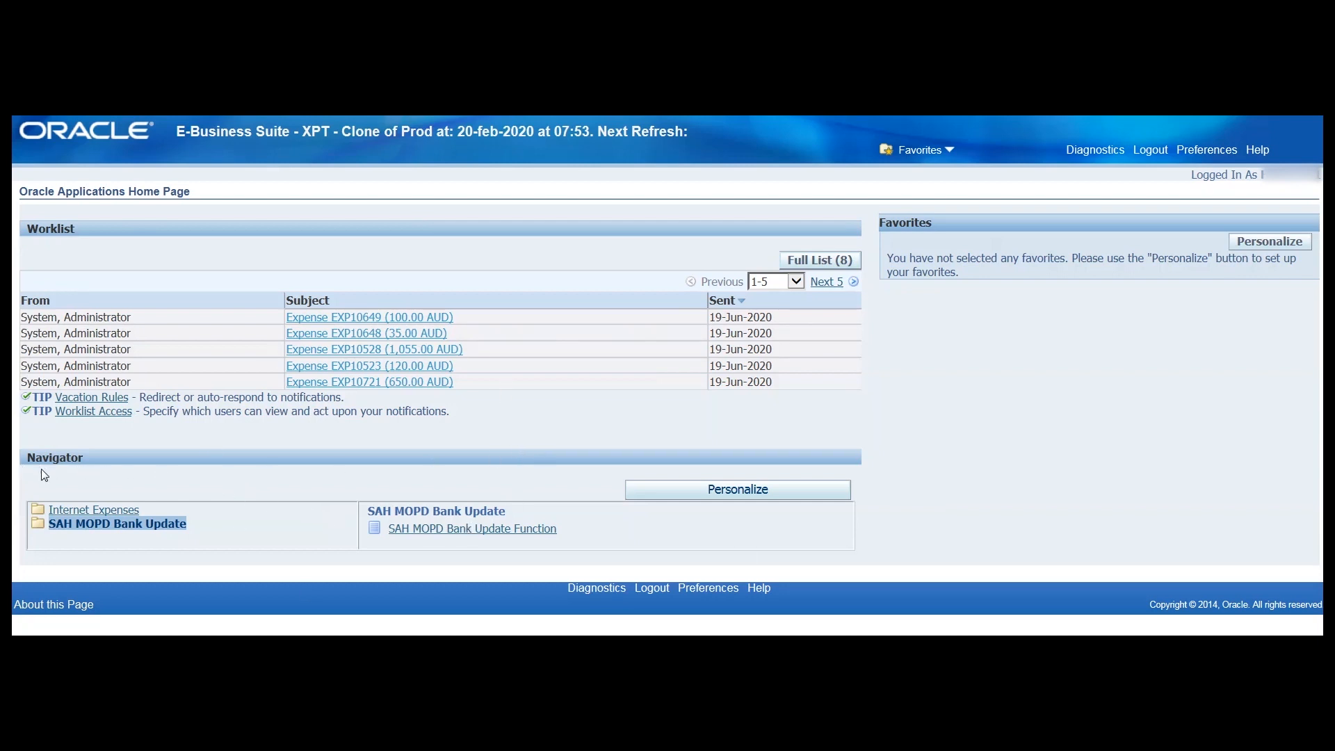
mouse_move(92, 531)
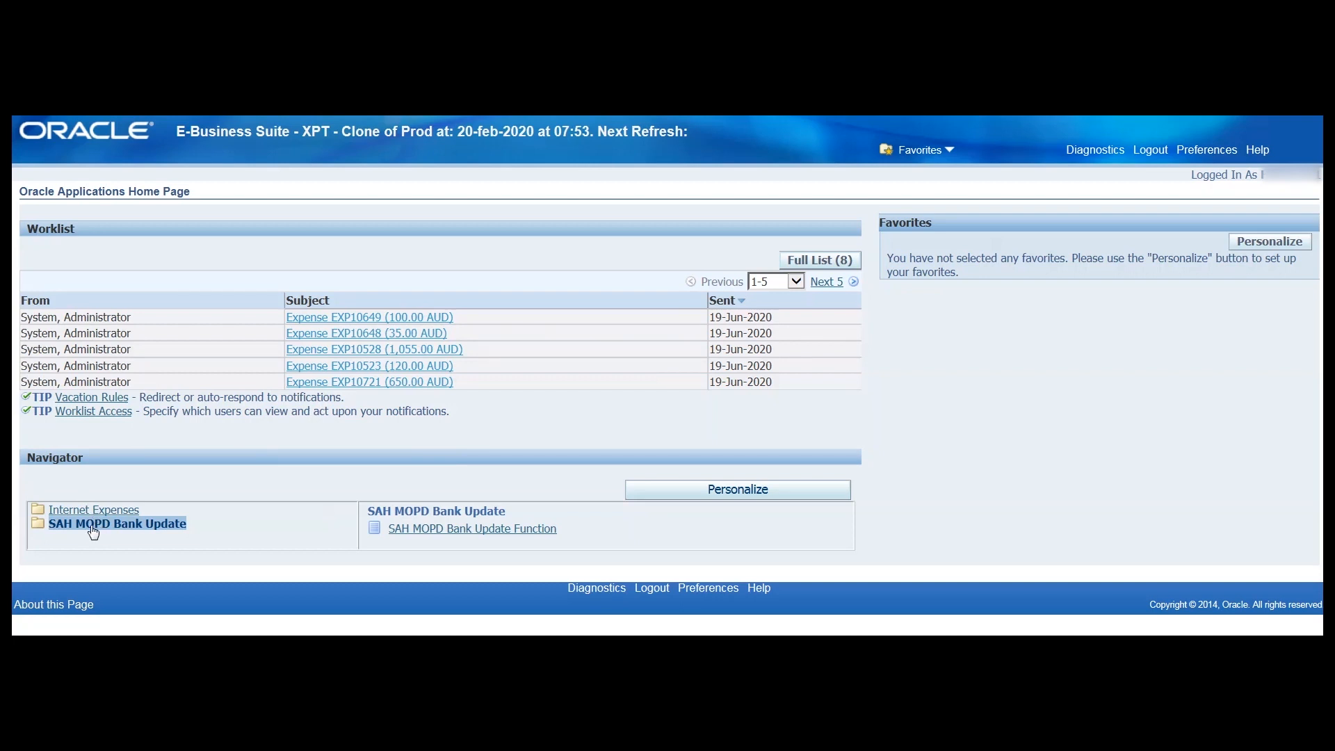
mouse_move(65, 535)
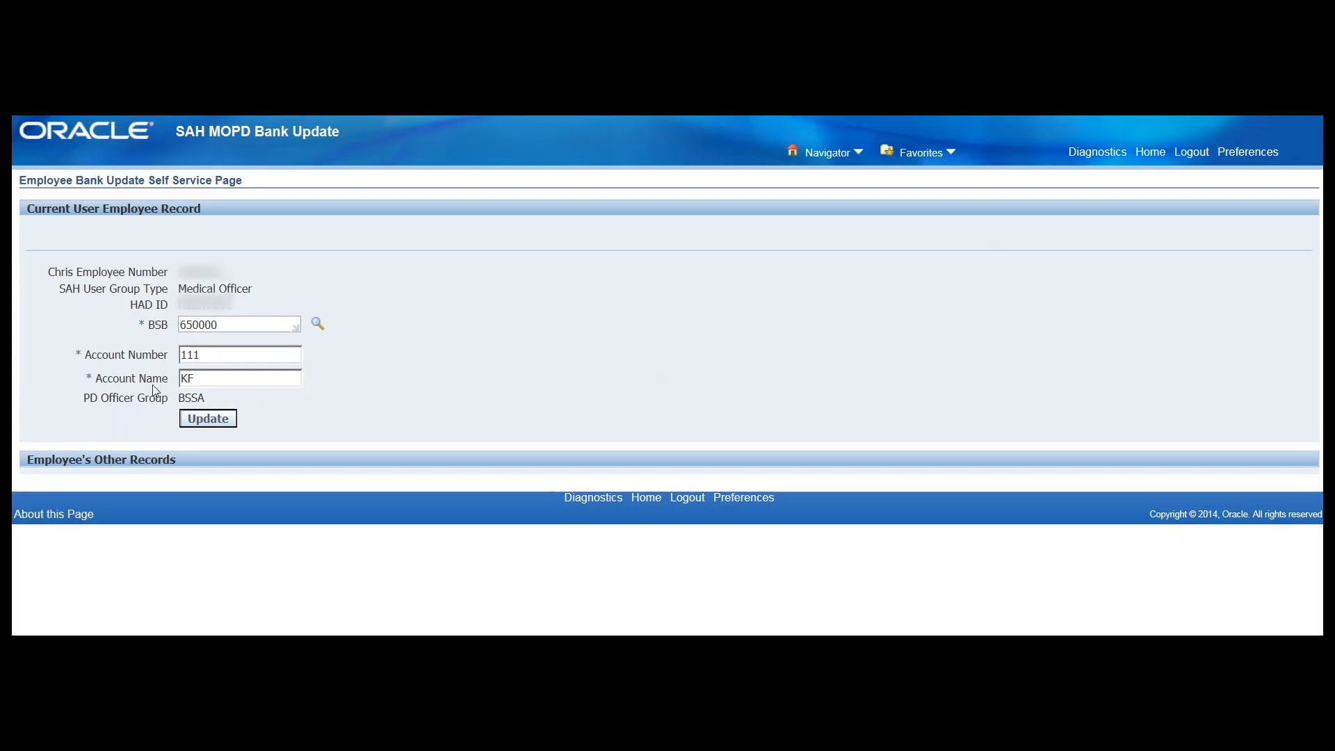
mouse_move(316, 324)
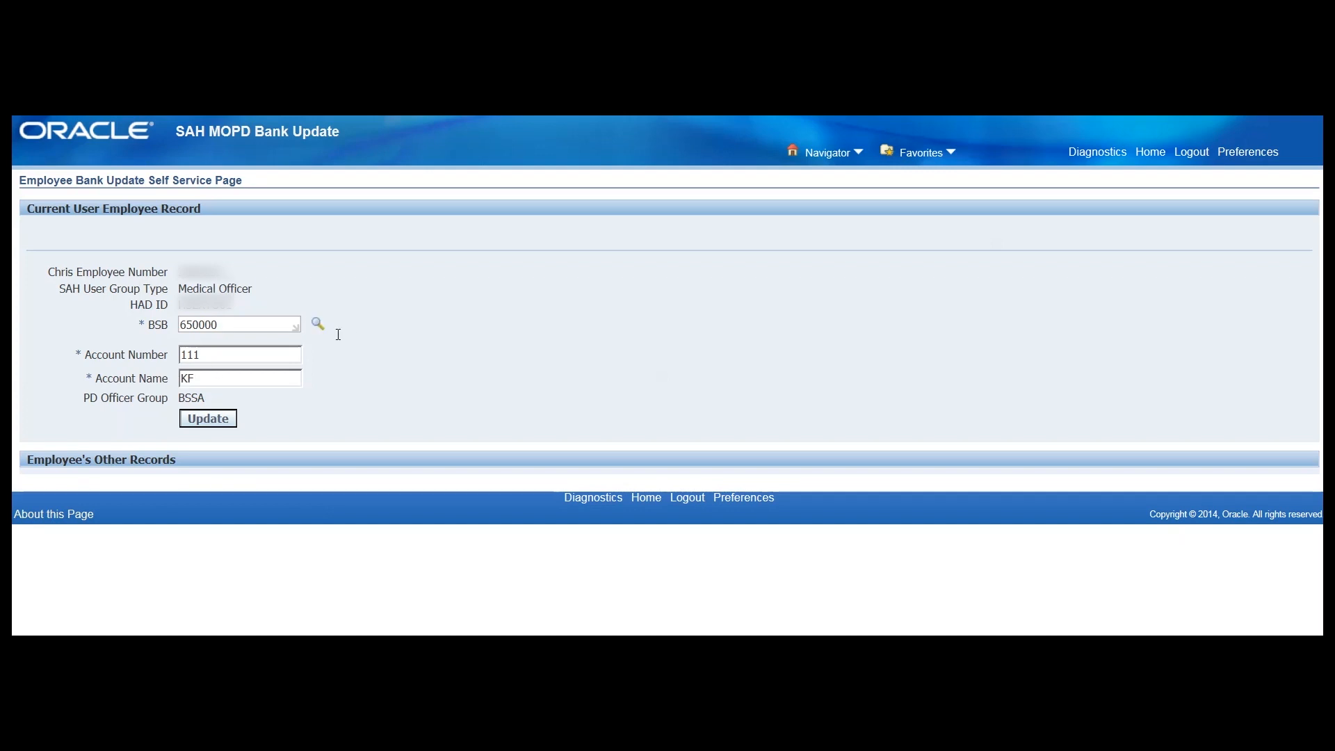
mouse_move(317, 344)
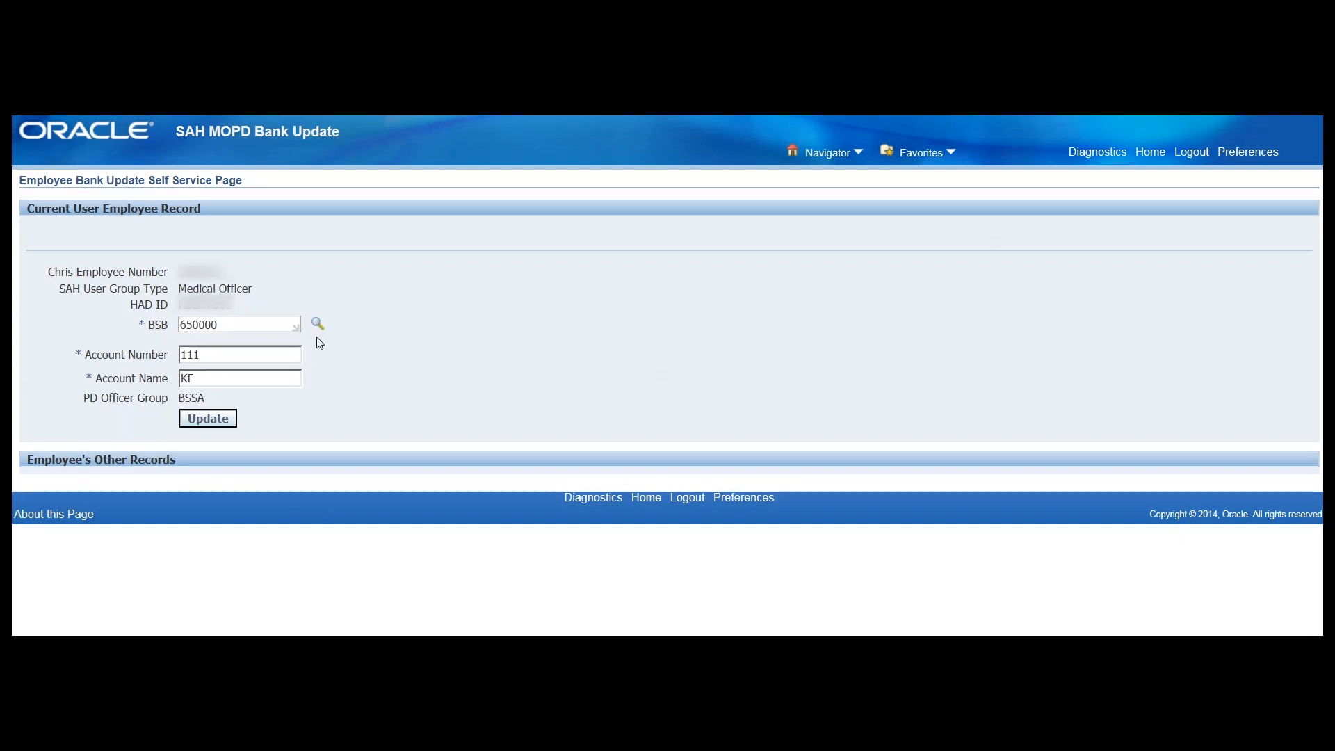
Step: Replace the BSB 650000 with 013988 so it resolves to ANZ Banking Group Limited-988
click(238, 324)
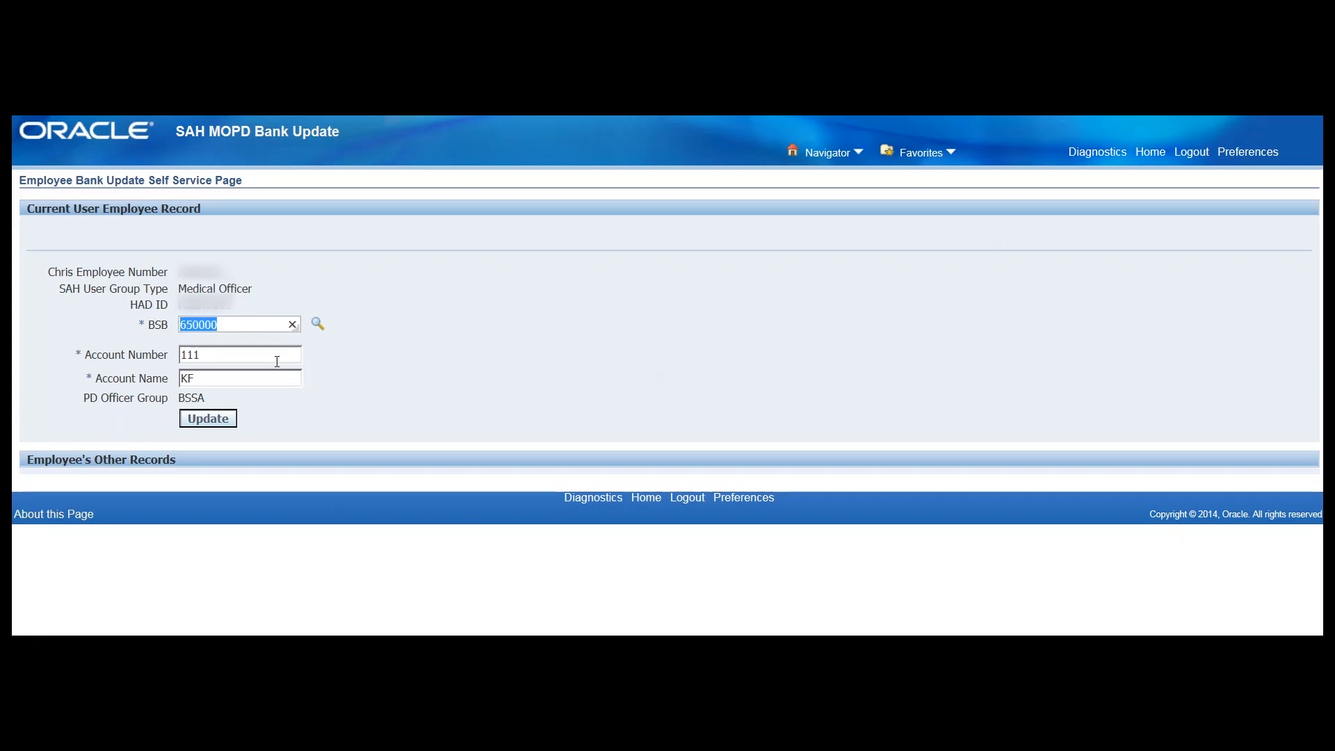
text(0)
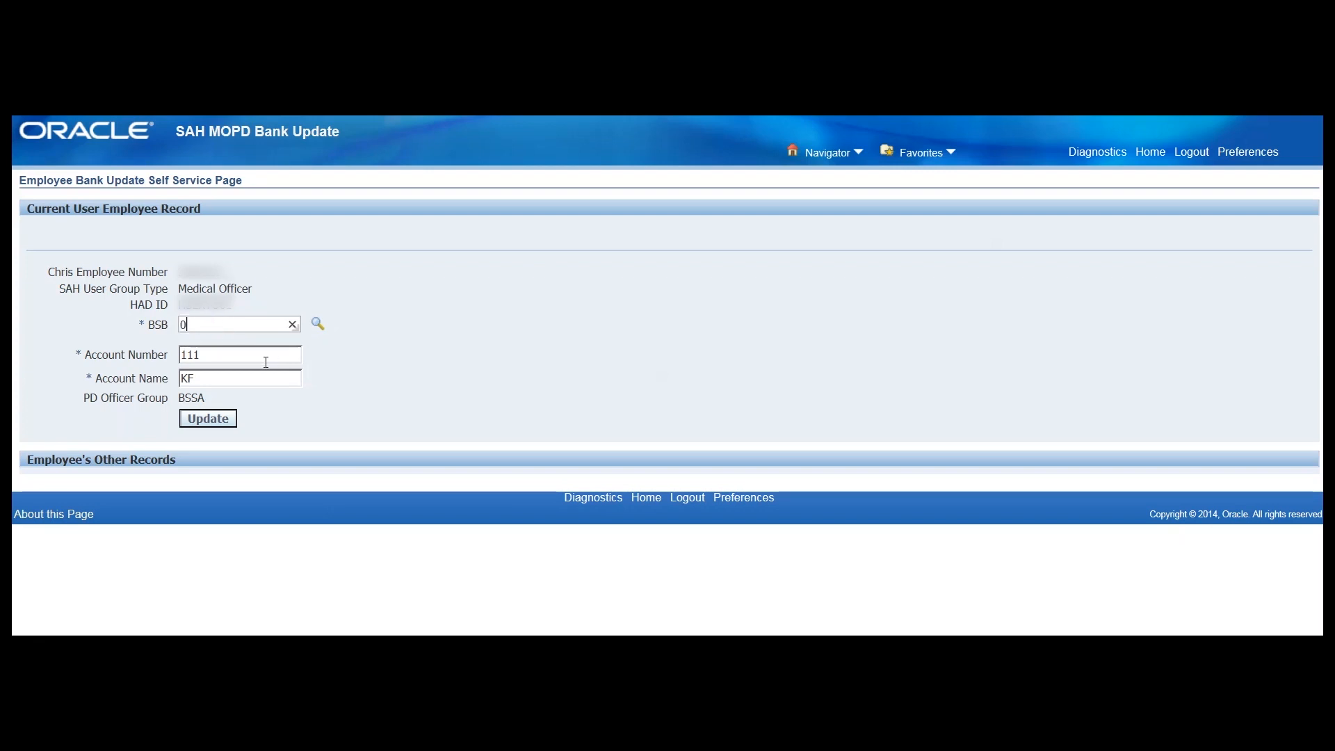
text(13988)
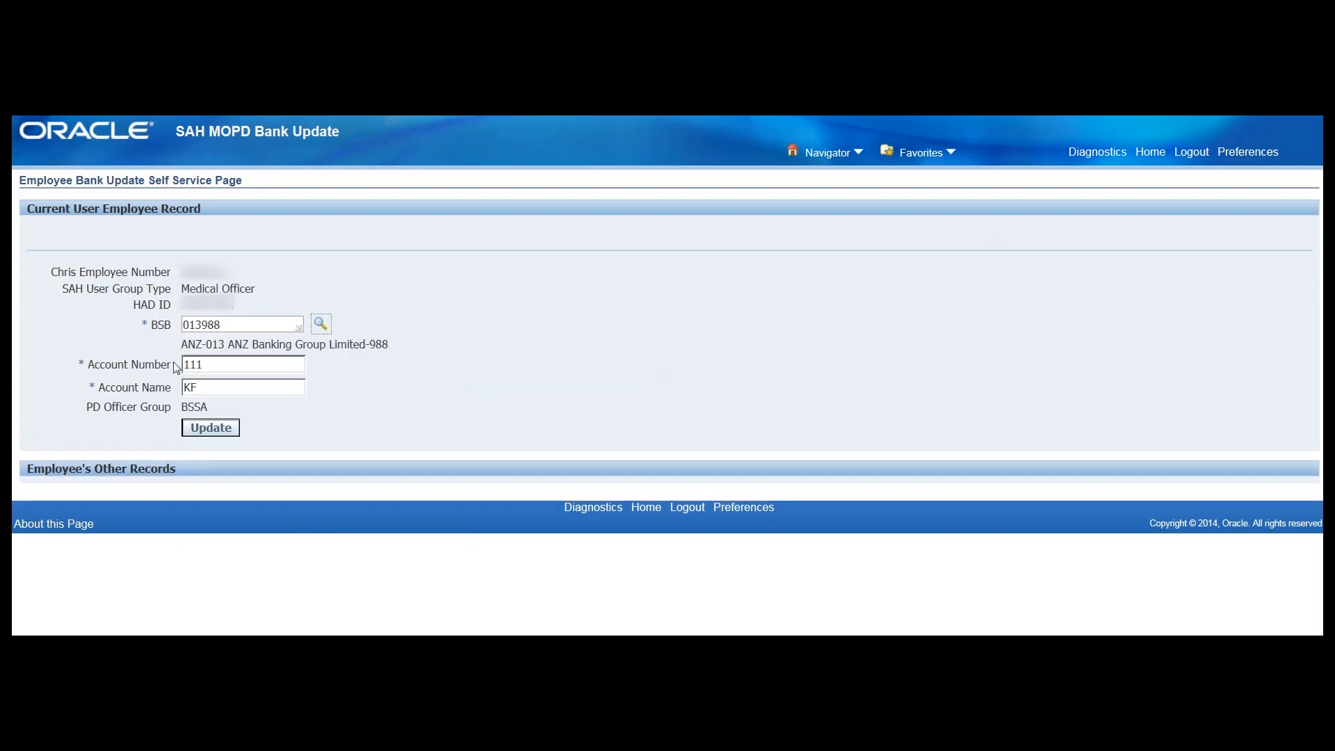
mouse_move(339, 342)
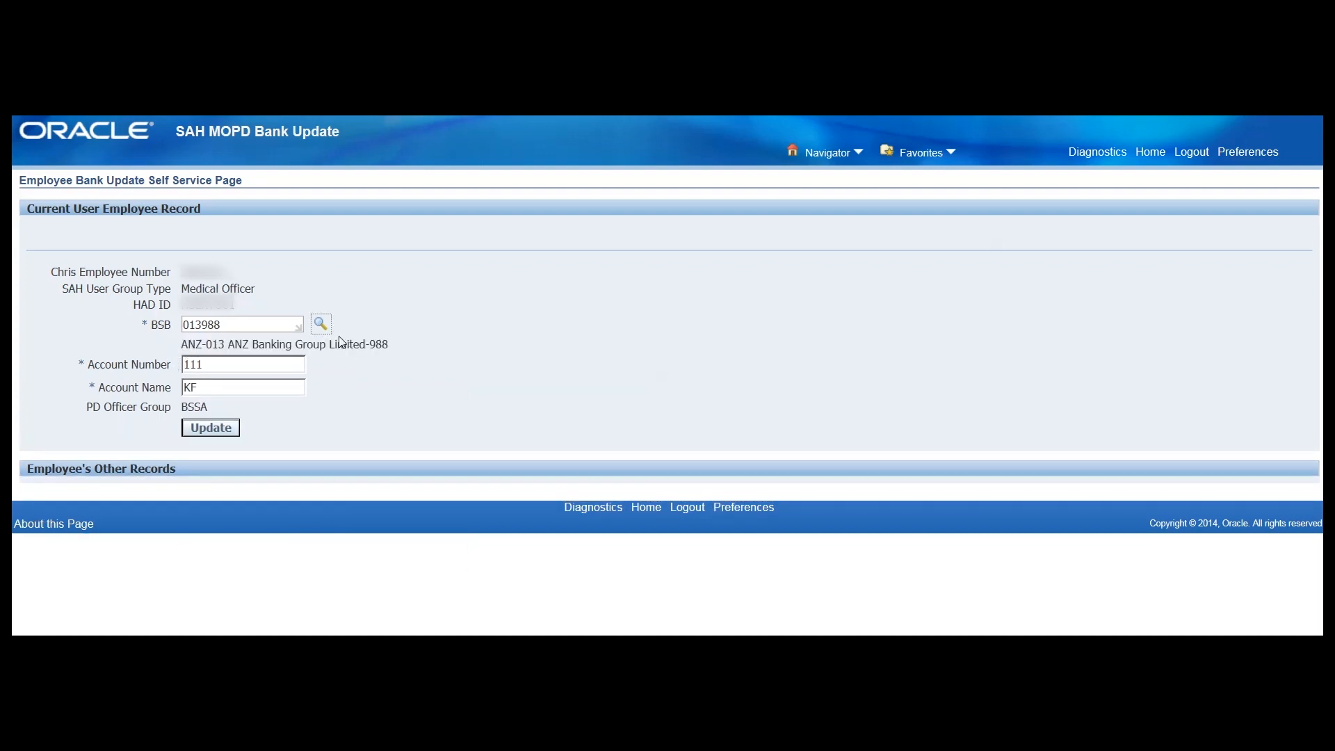
mouse_move(320, 324)
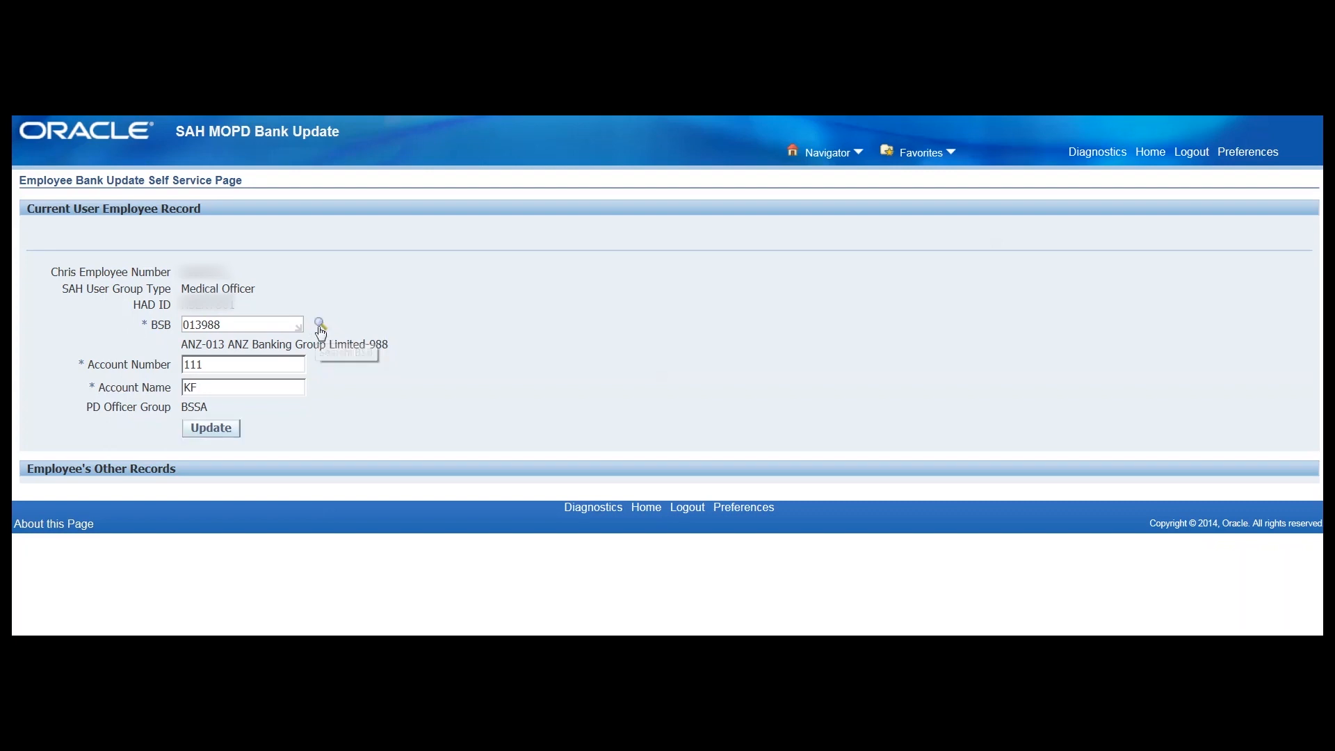
Step: Search the BSB lookup with wildcard %13% to list the ANZ-013 branches
click(319, 325)
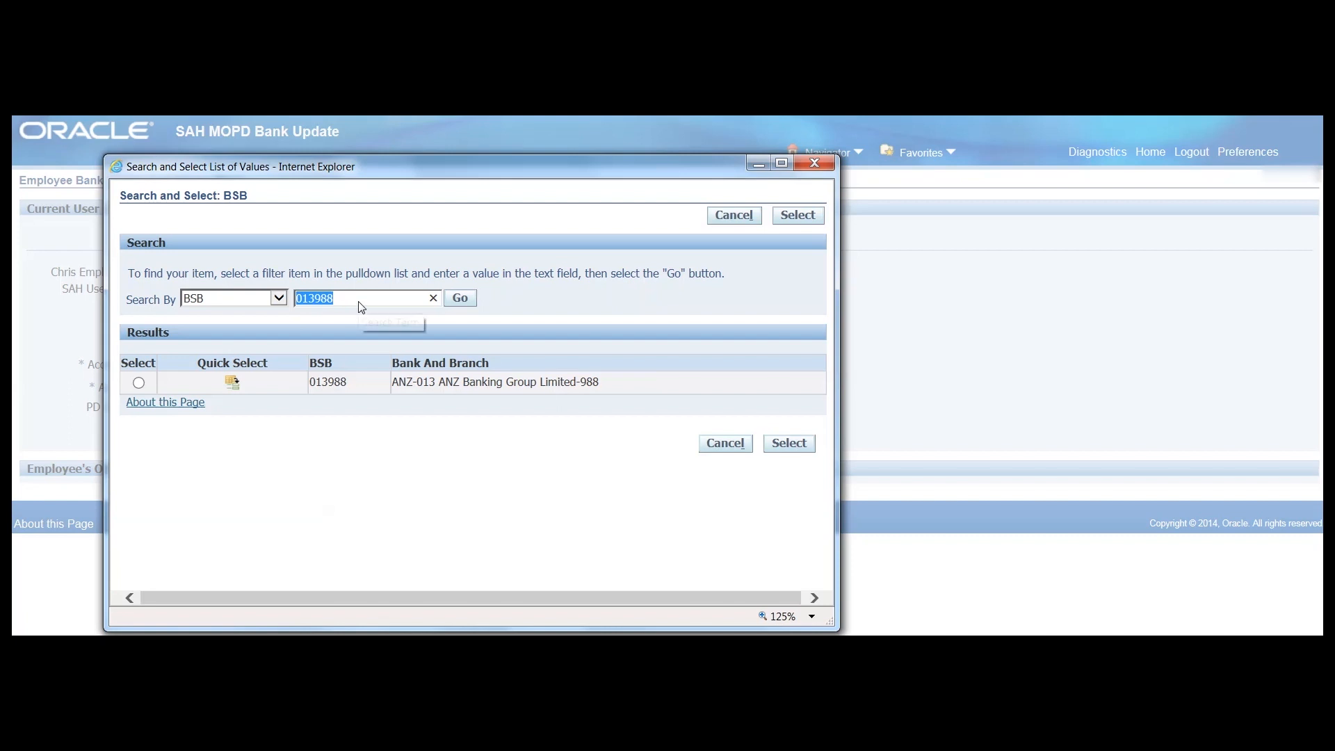
mouse_move(362, 297)
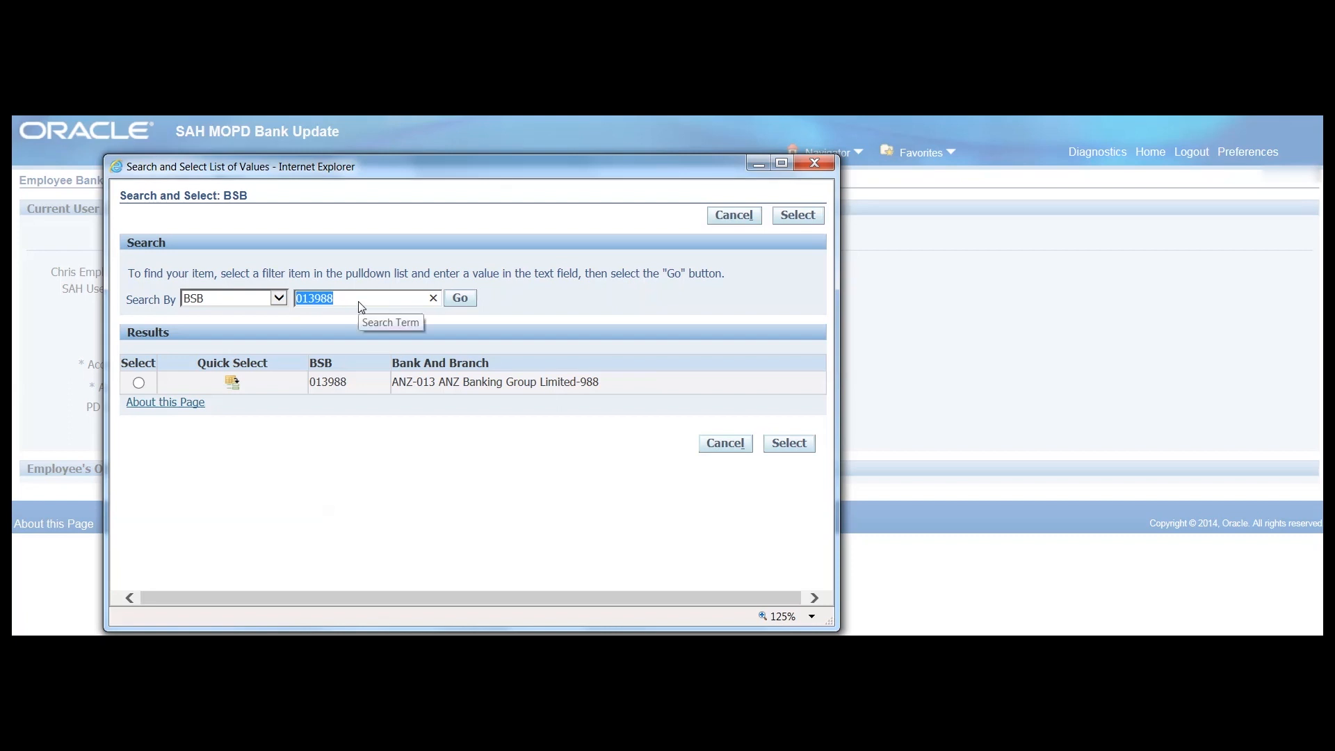
text(%)
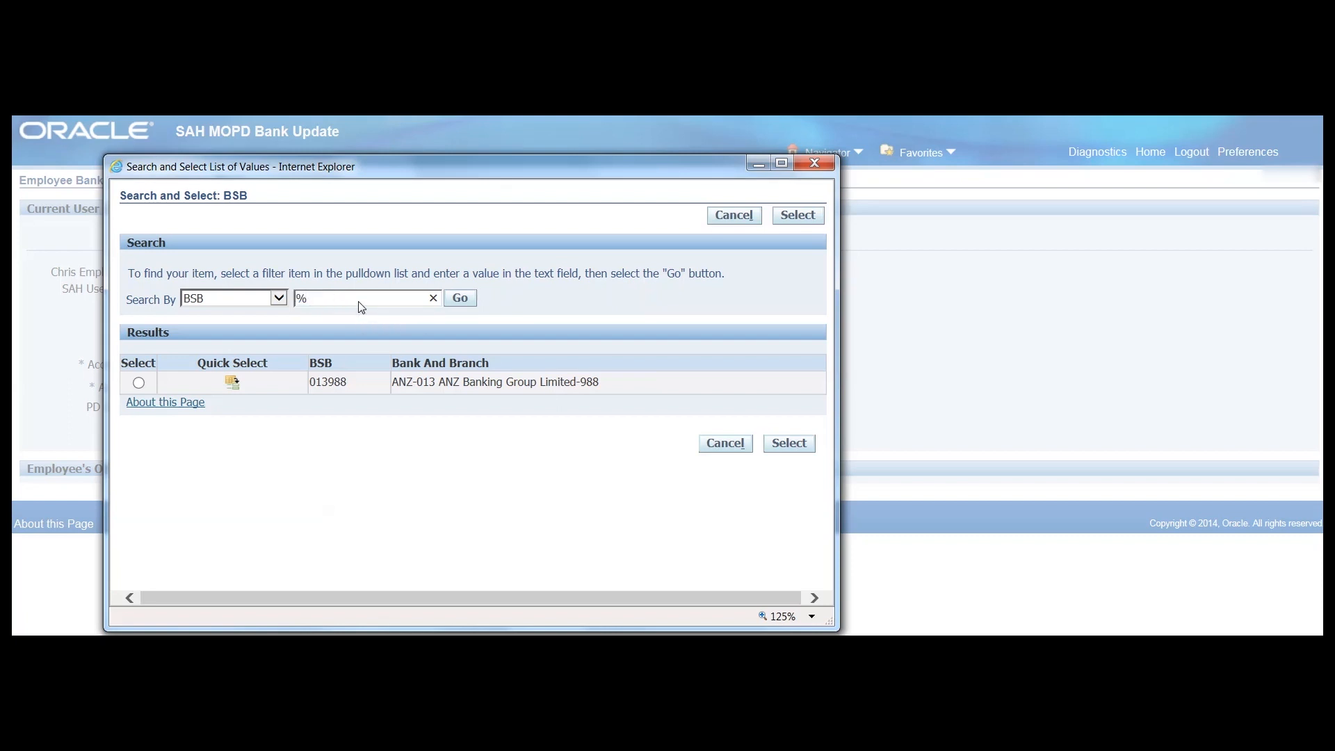
text(13)
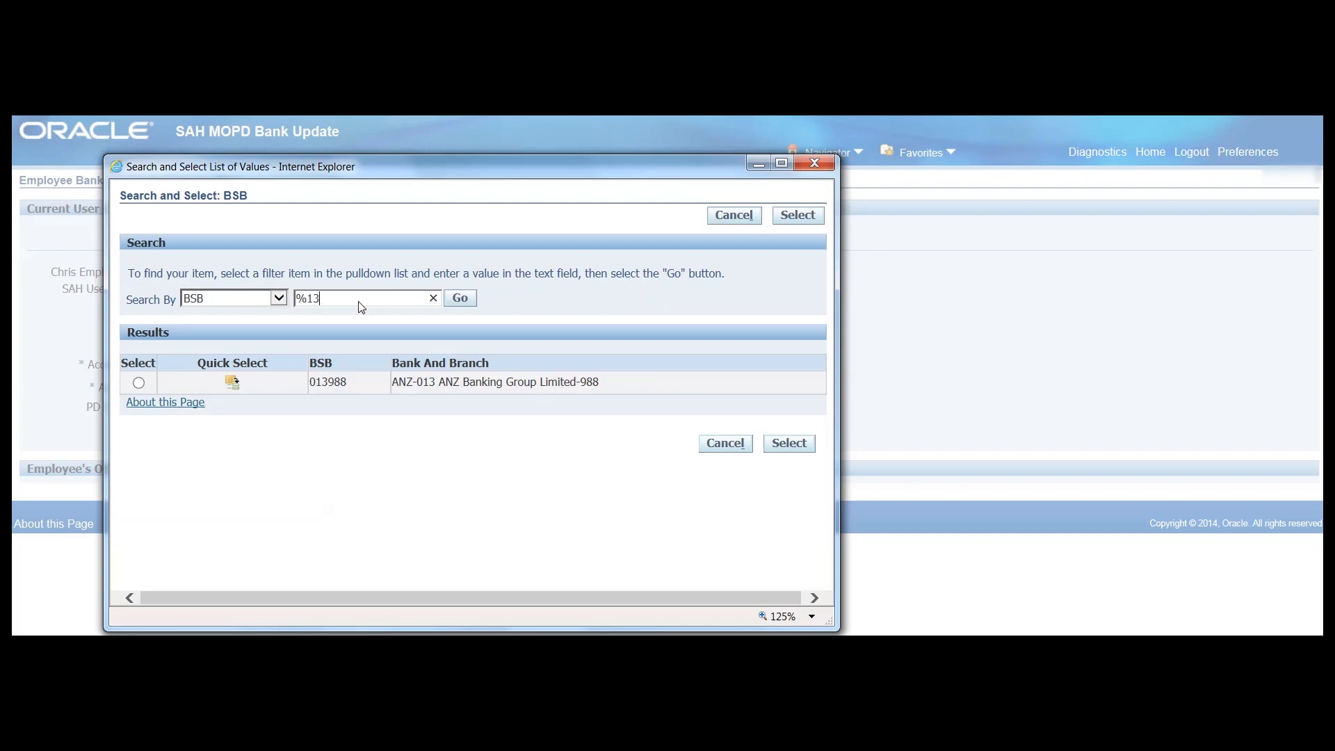
text(%)
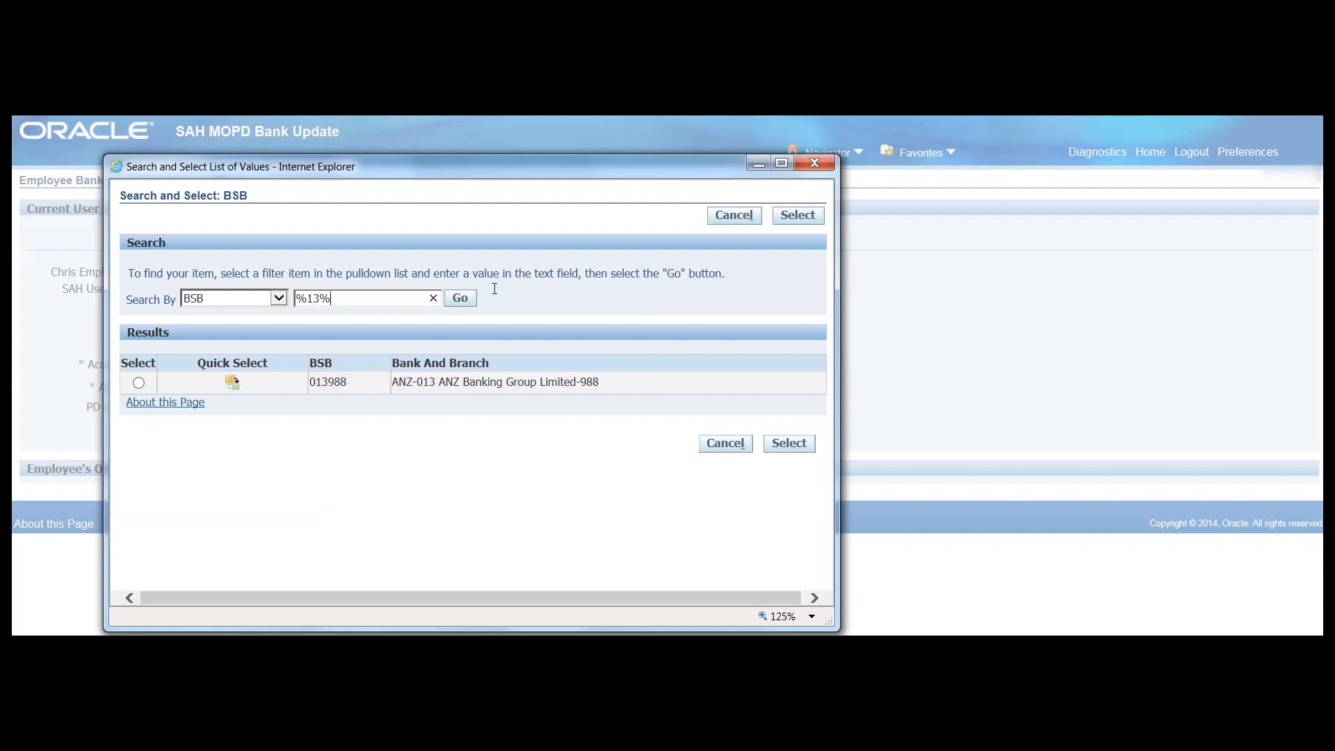
click(459, 298)
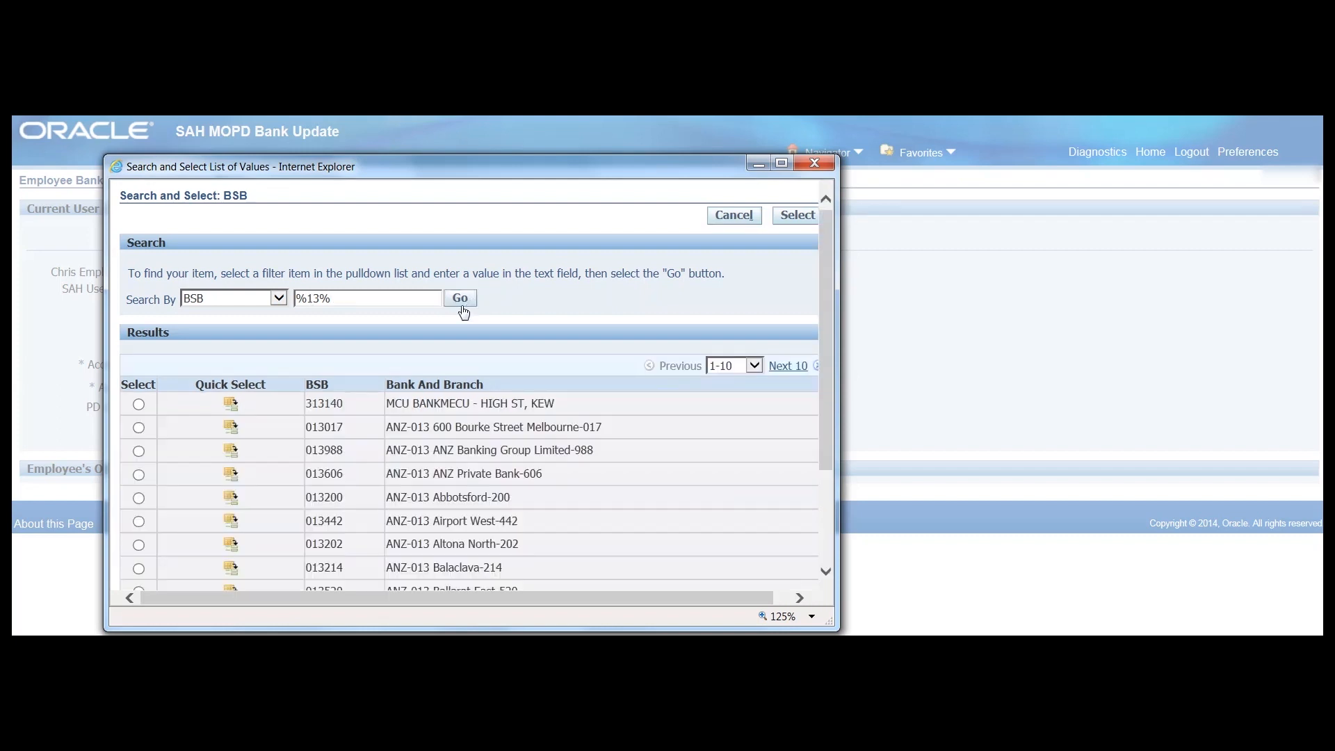
mouse_move(348, 403)
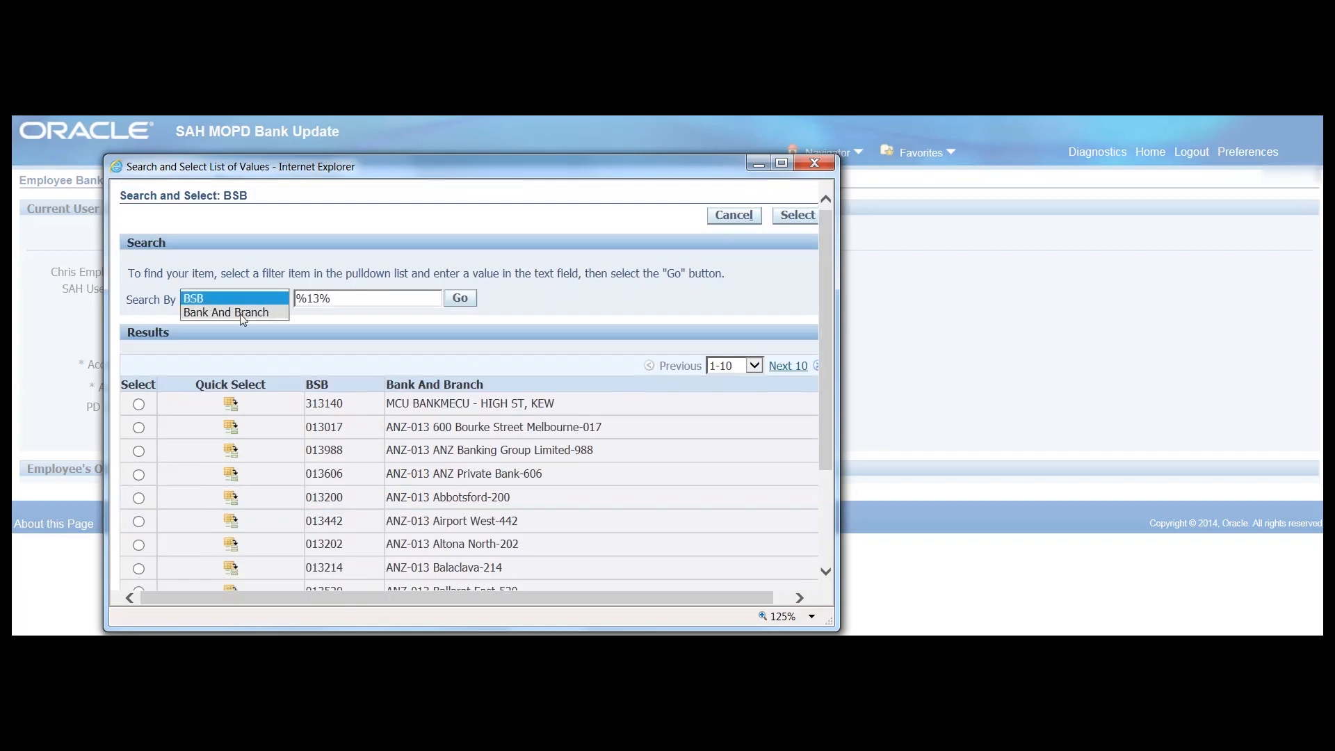
Step: Search the lookup by Bank And Branch for %Common% to list Commonwealth Bank branches
click(227, 311)
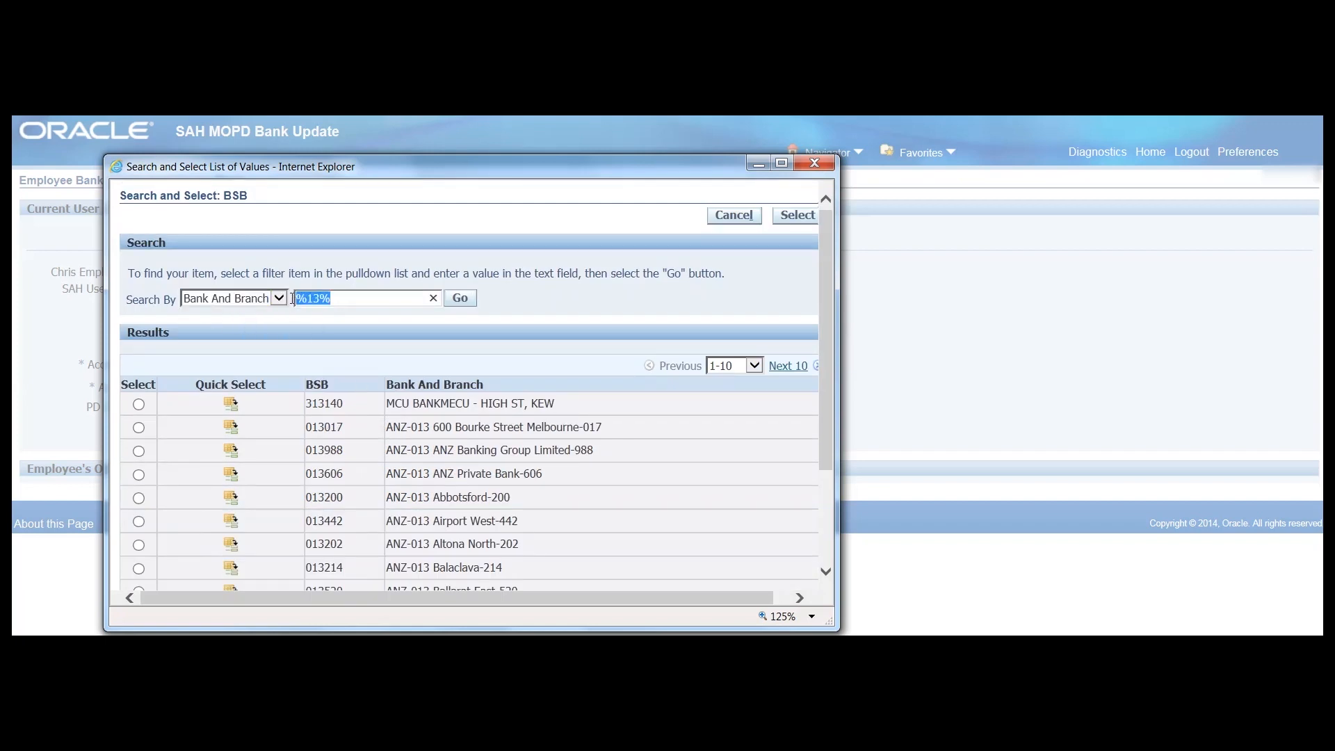
text(Common)
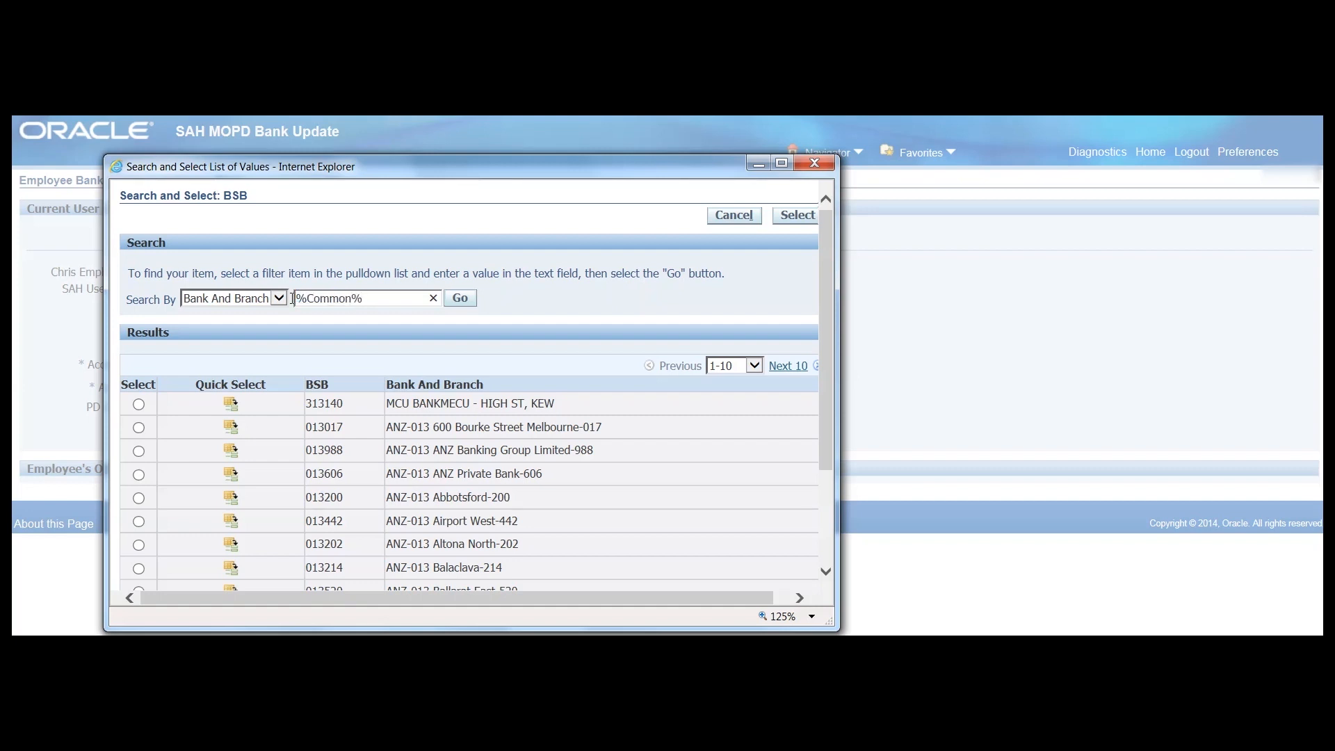
click(458, 297)
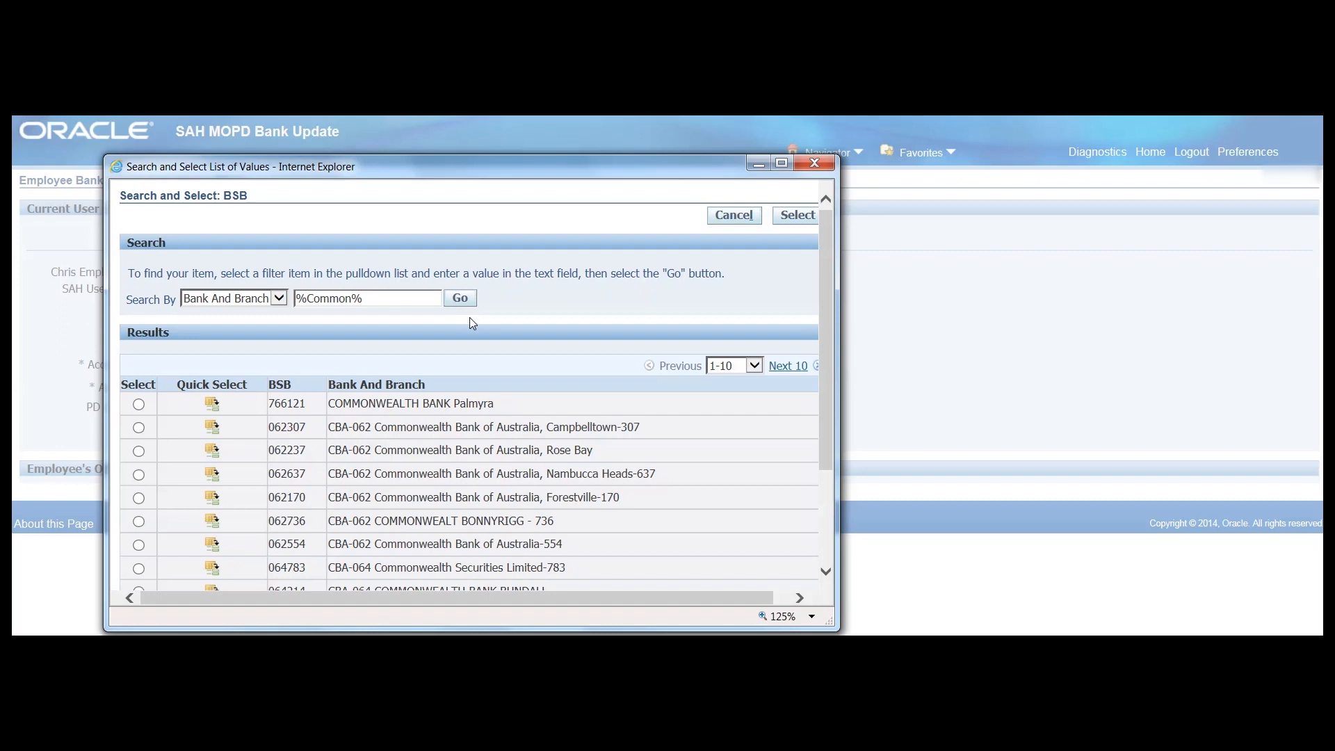
mouse_move(373, 317)
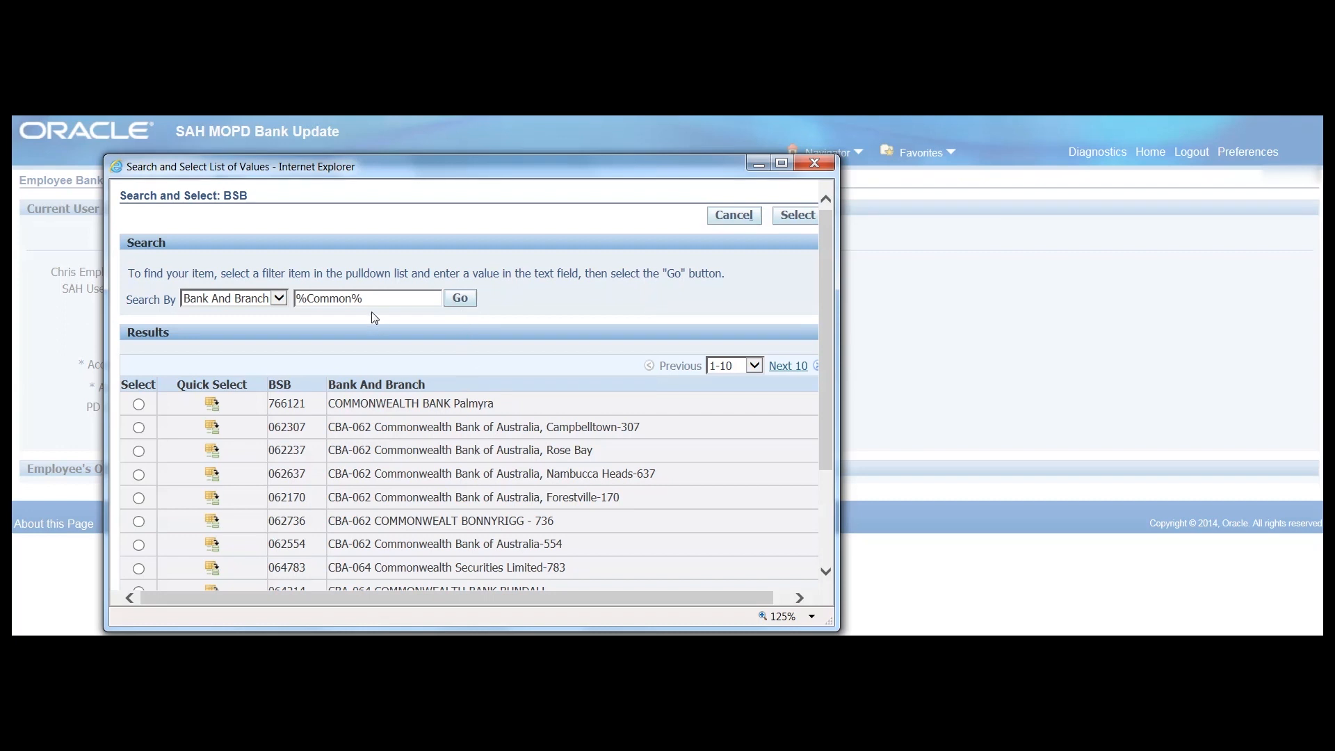
mouse_move(365, 298)
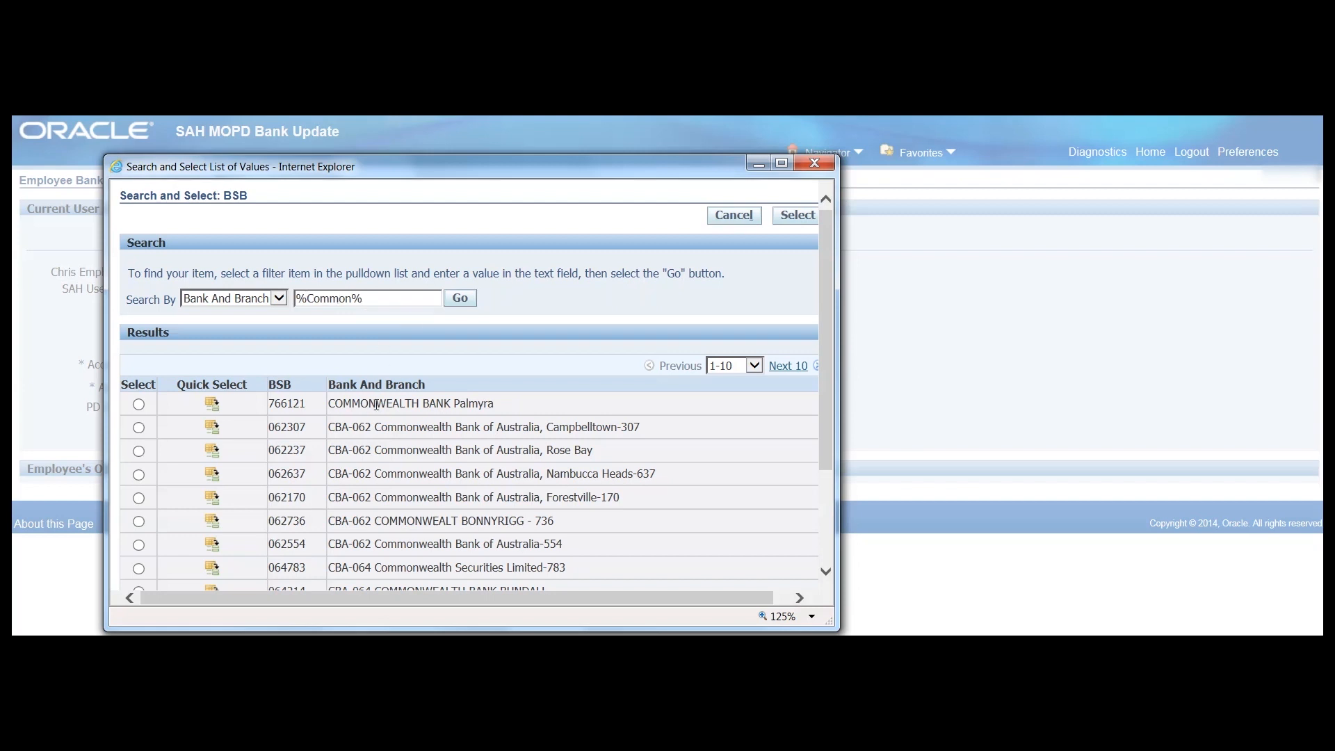
Step: Review the CBA-062 results and choose the COMMONWEALTH BANK Palmyra branch
double_click(349, 427)
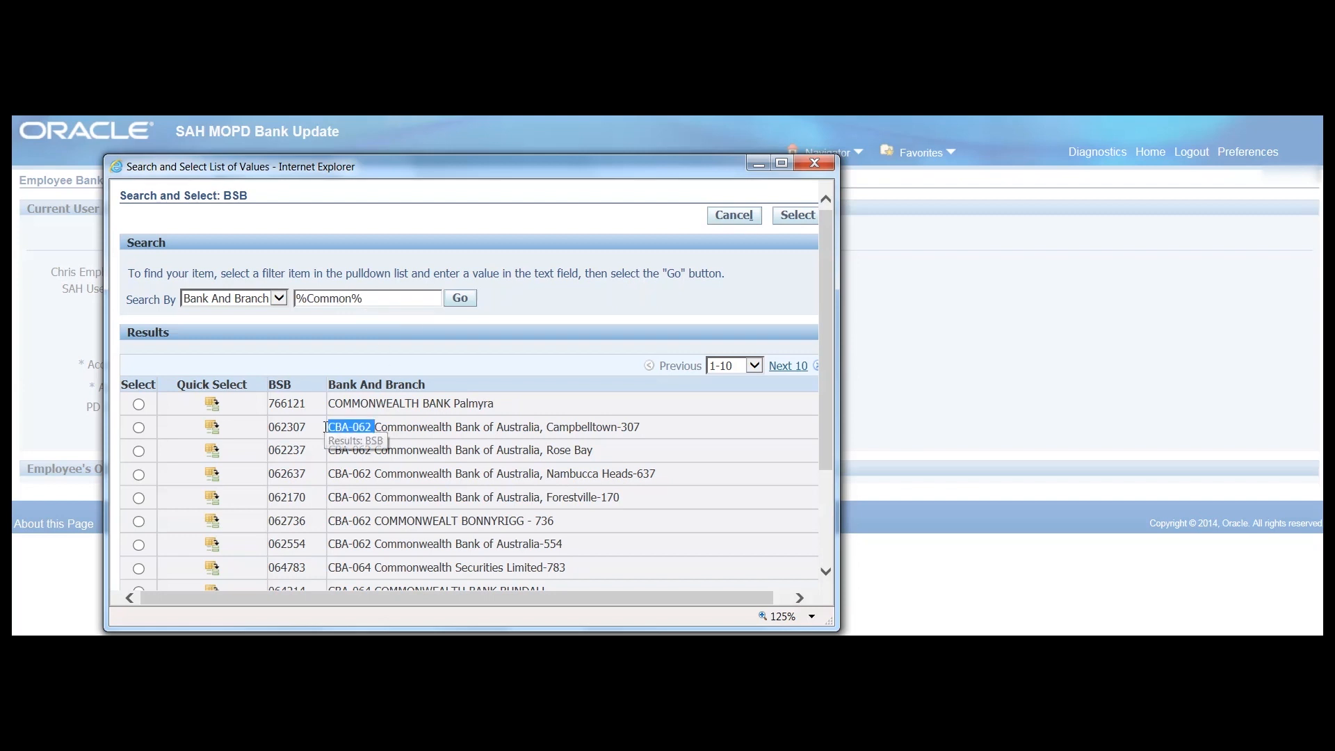
mouse_move(456, 427)
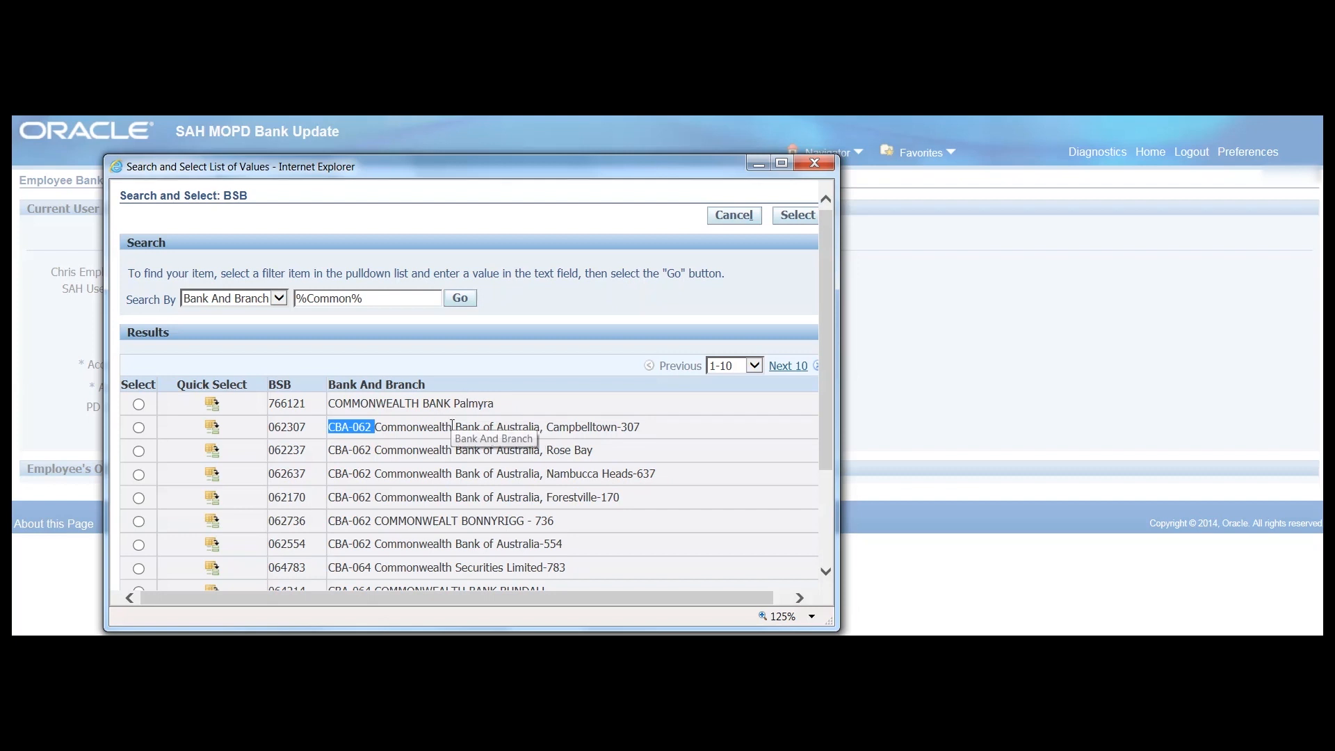
scroll(down, 3)
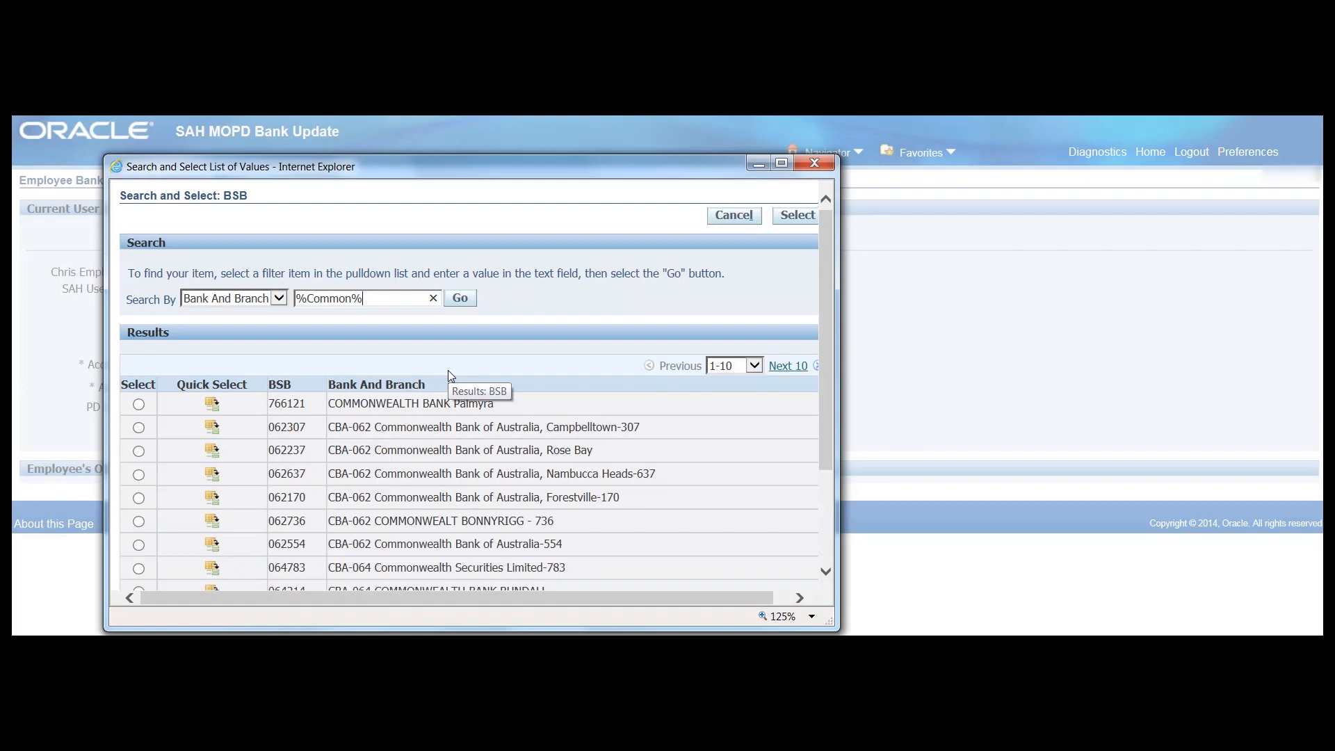
mouse_move(221, 409)
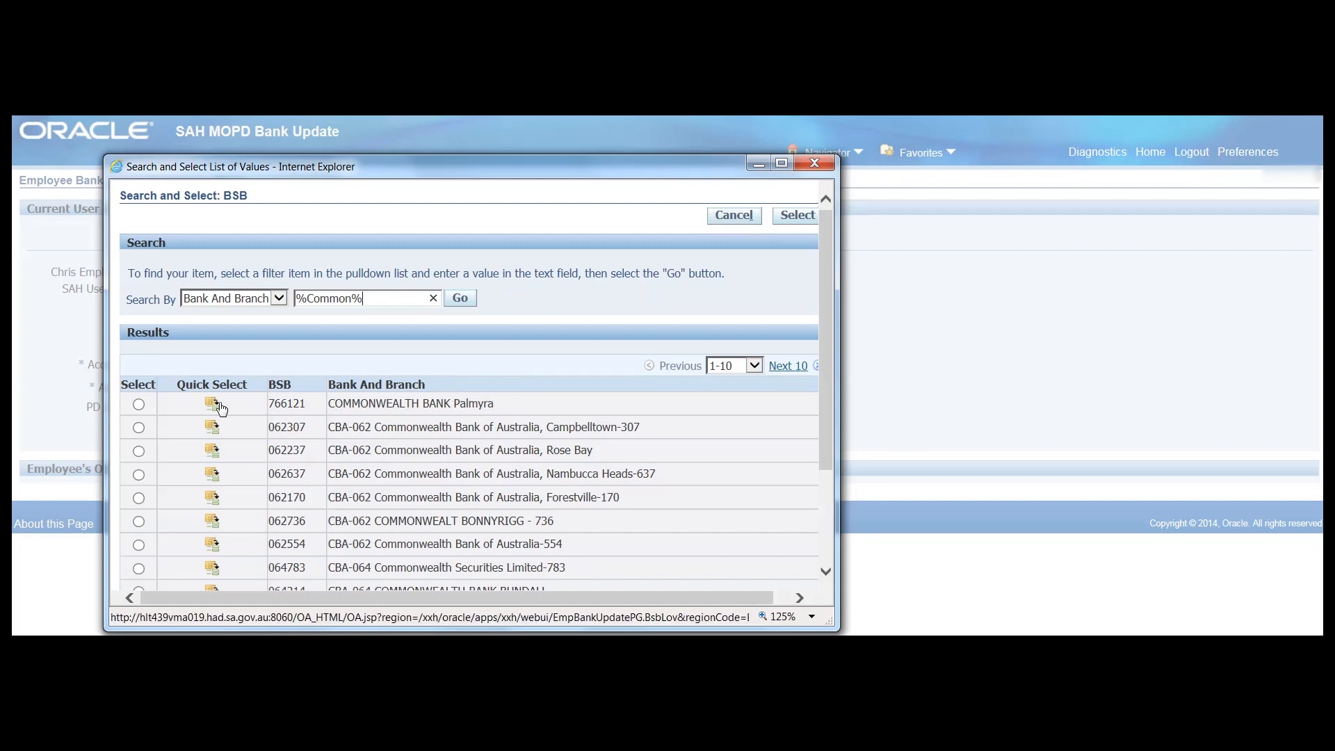
mouse_move(212, 404)
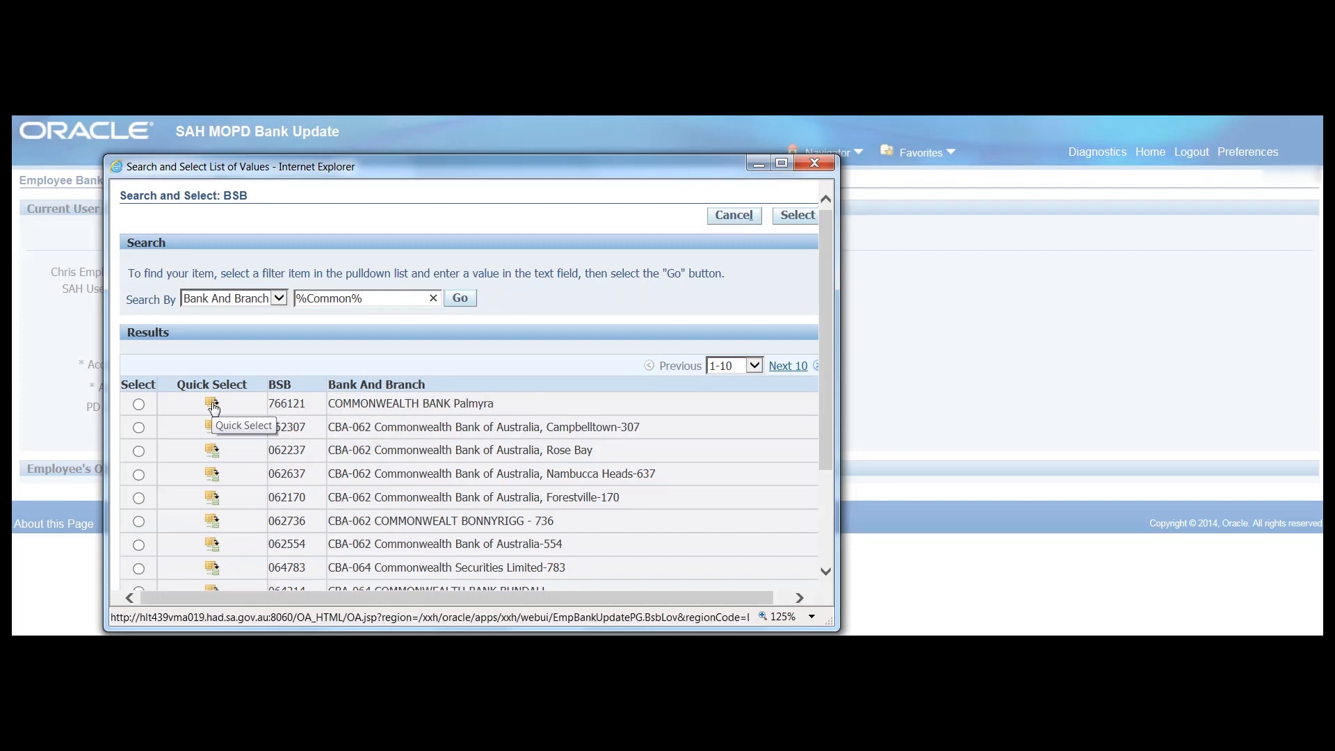
click(434, 297)
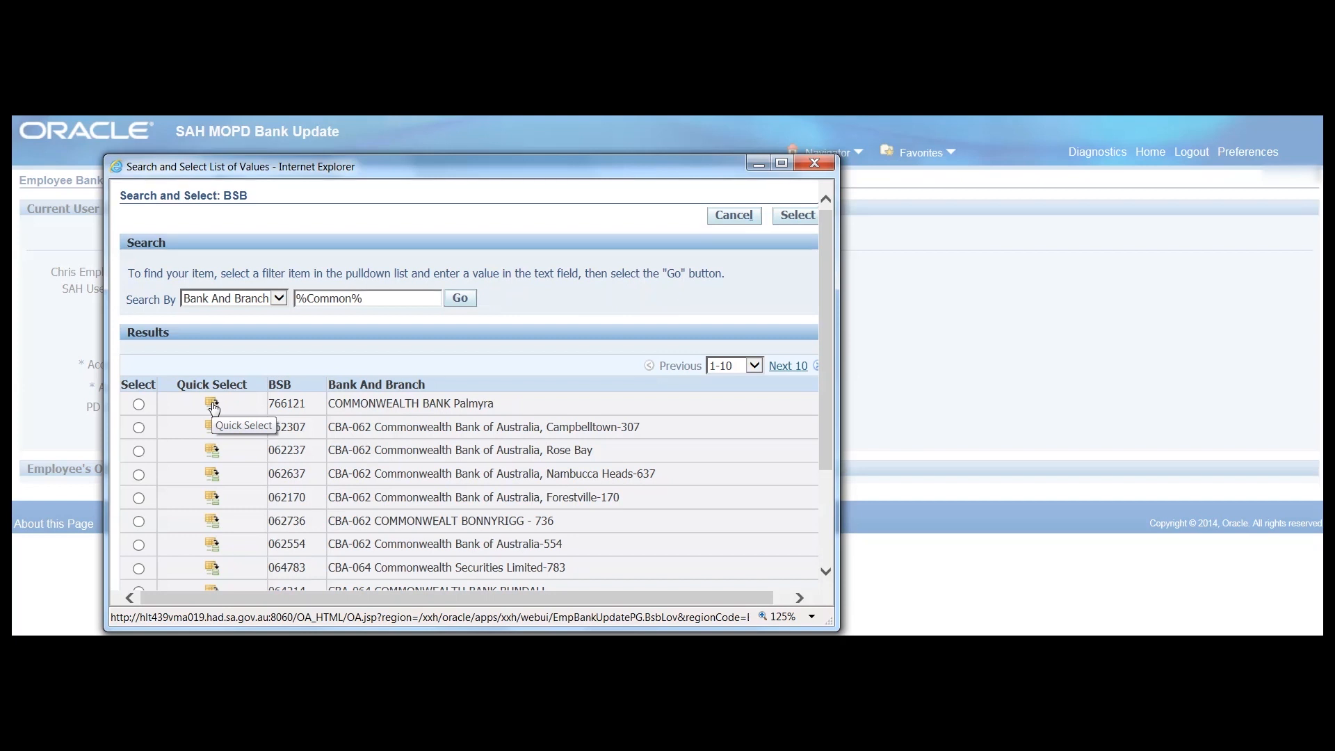
Step: Quick-select BSB 766121 Palmyra, set account number 5554329 and name MR ME, and submit the update
click(211, 405)
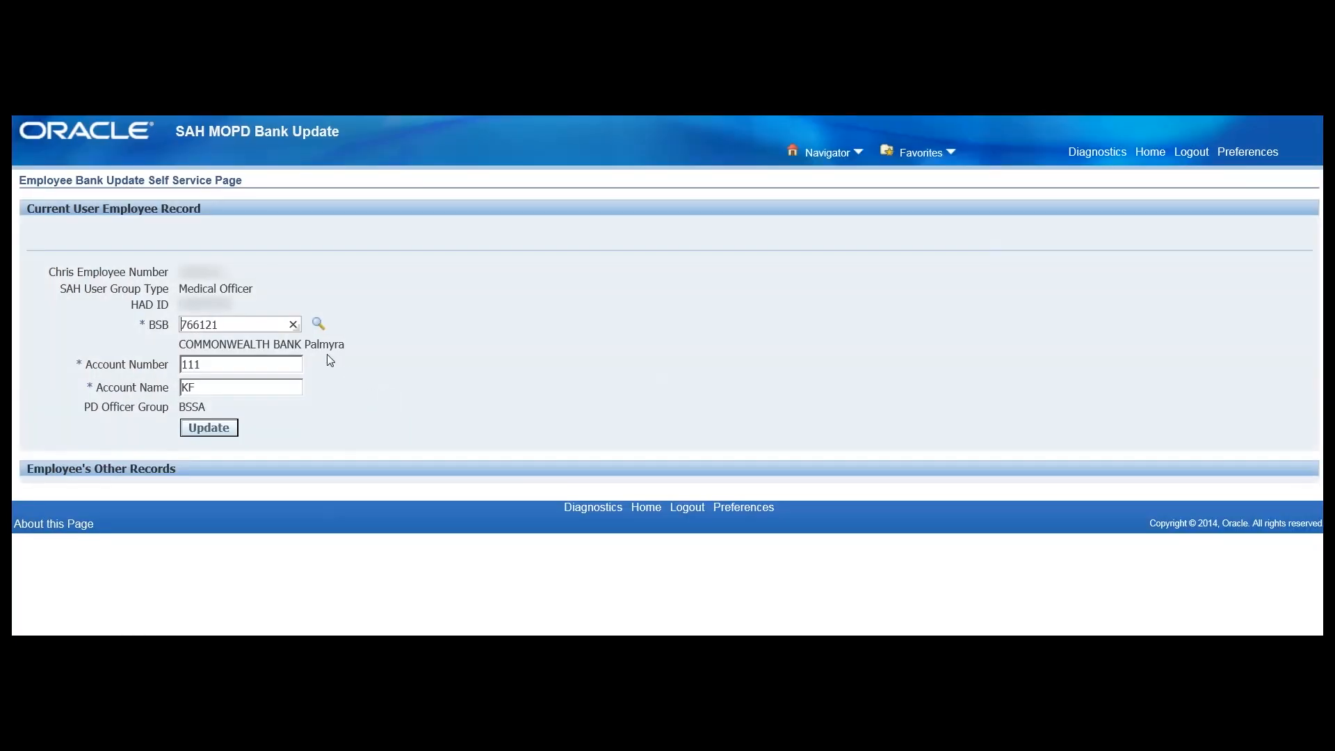
mouse_move(377, 339)
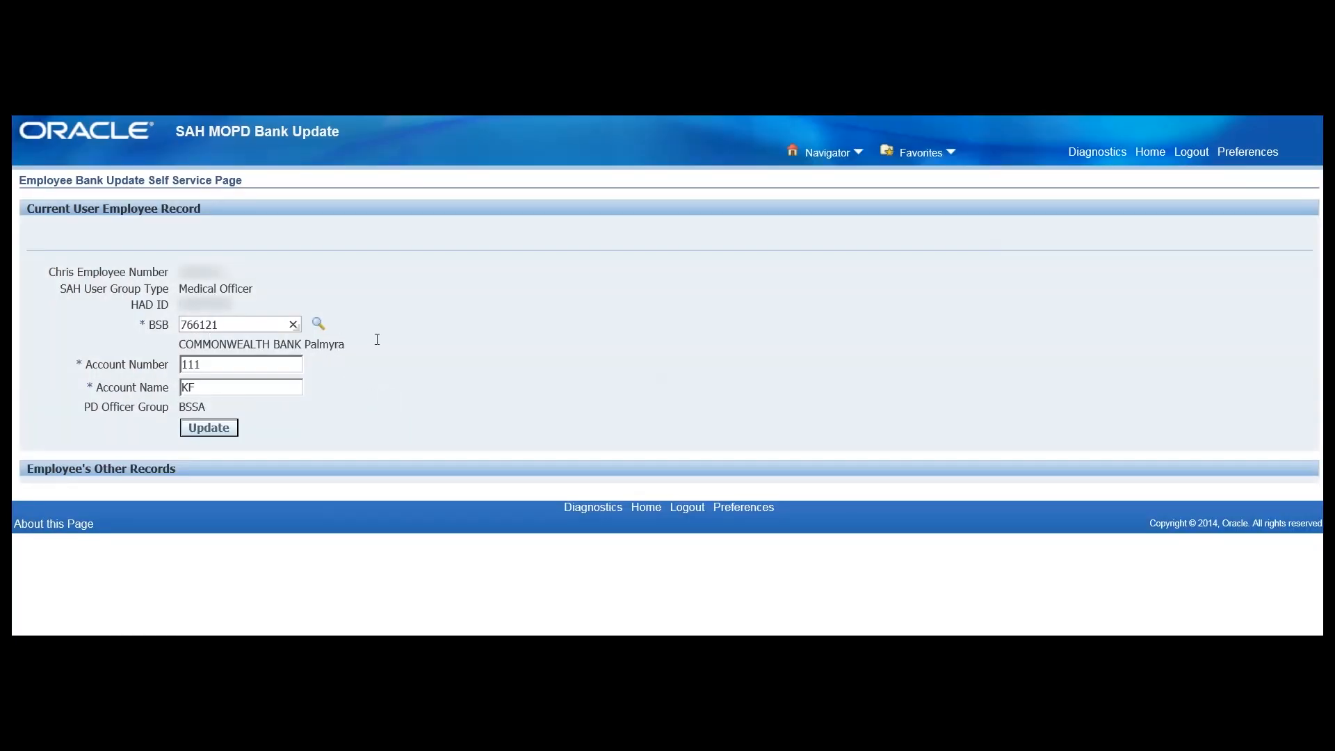
click(240, 362)
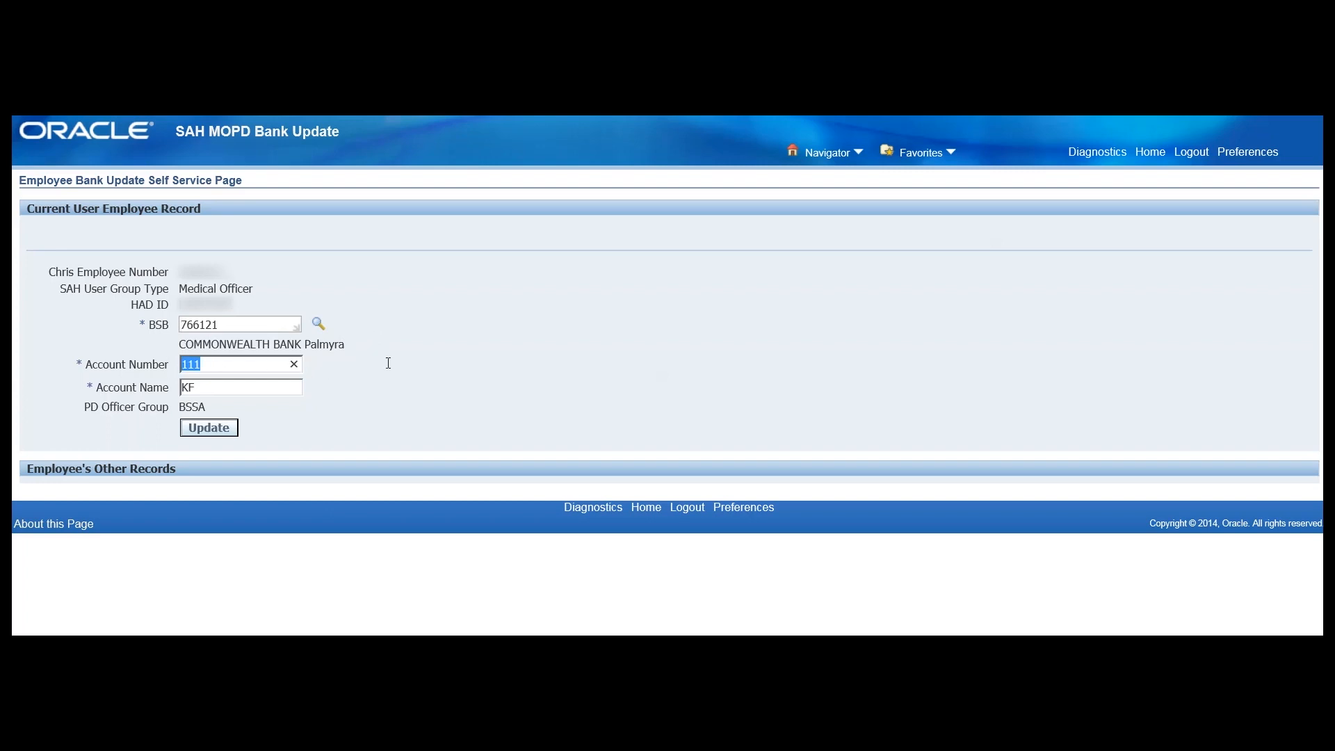
text(5554329)
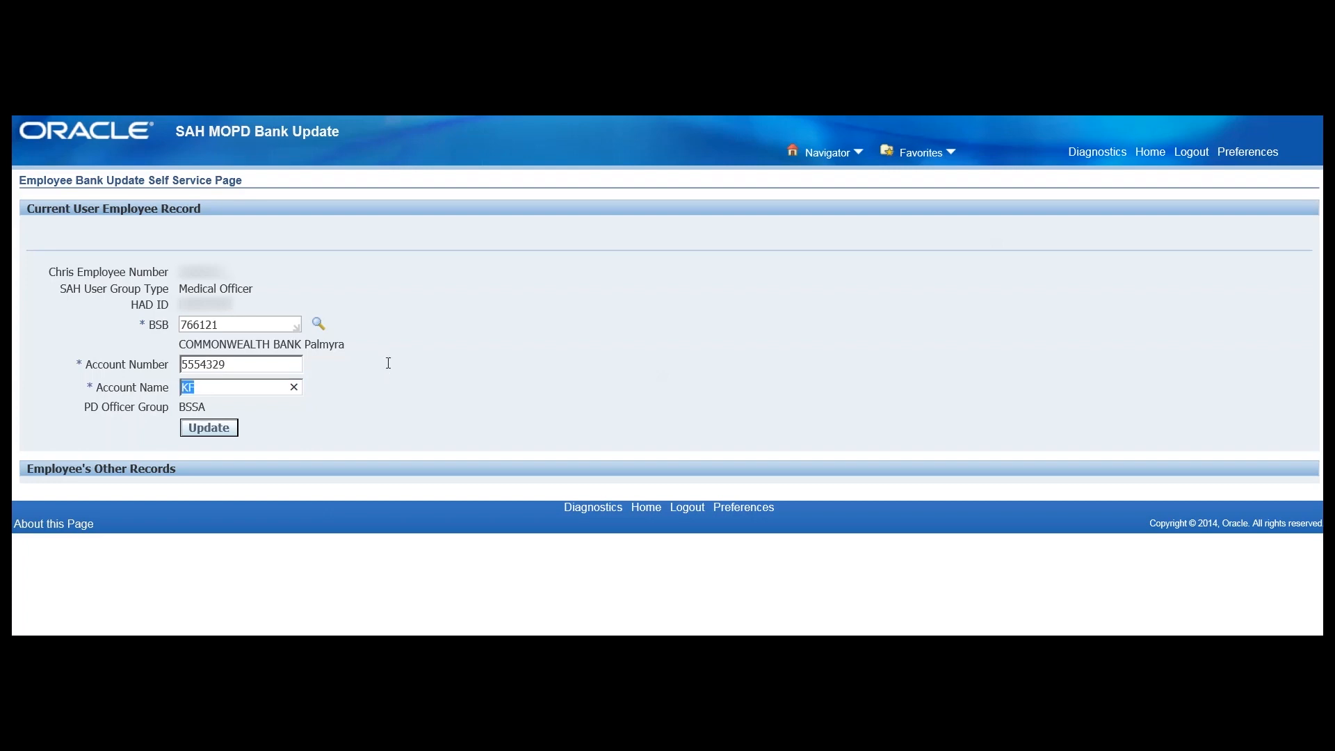
text(MR ME)
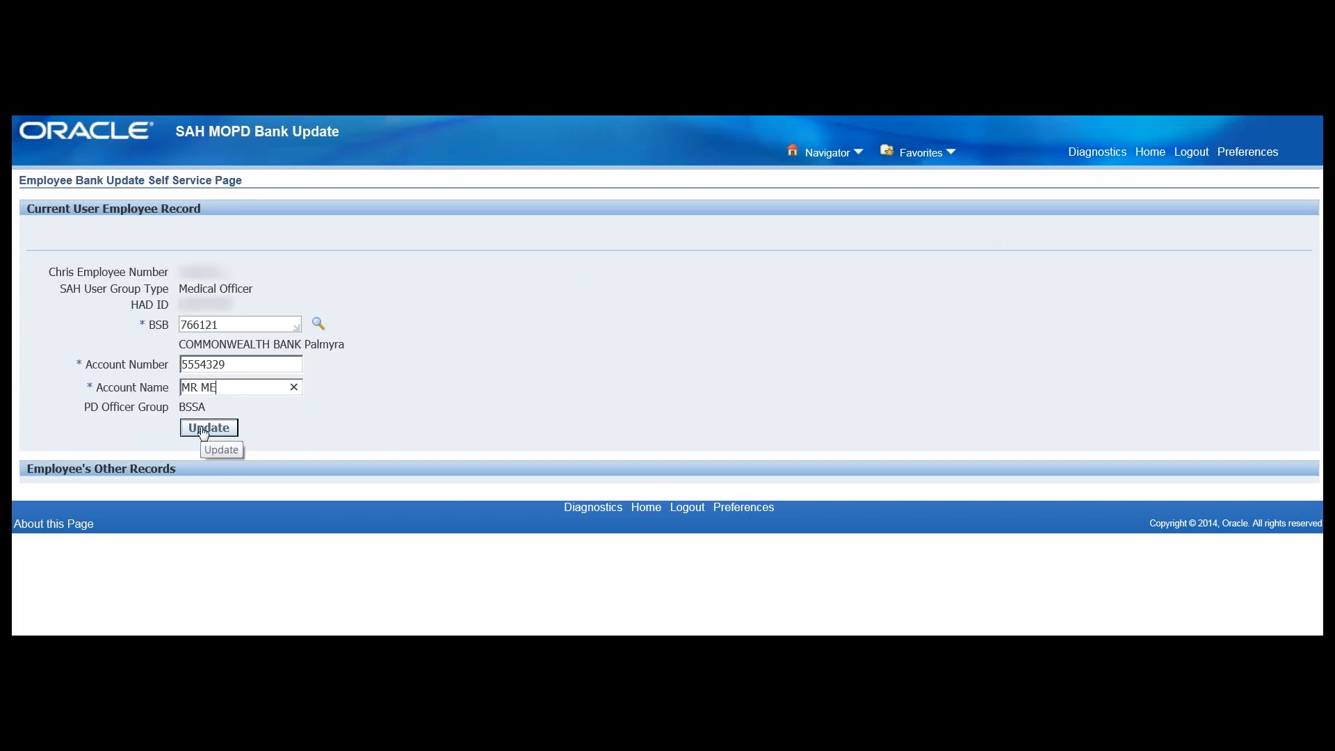
click(207, 427)
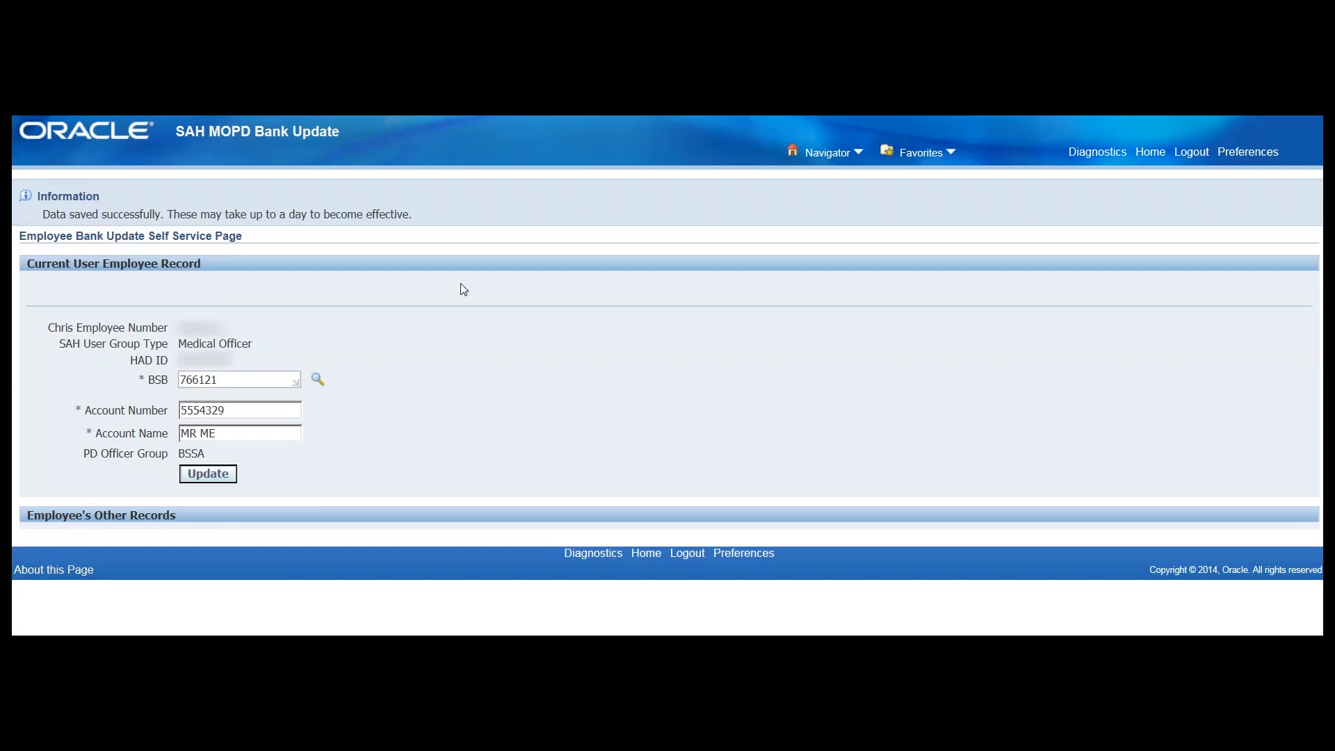
mouse_move(1173, 175)
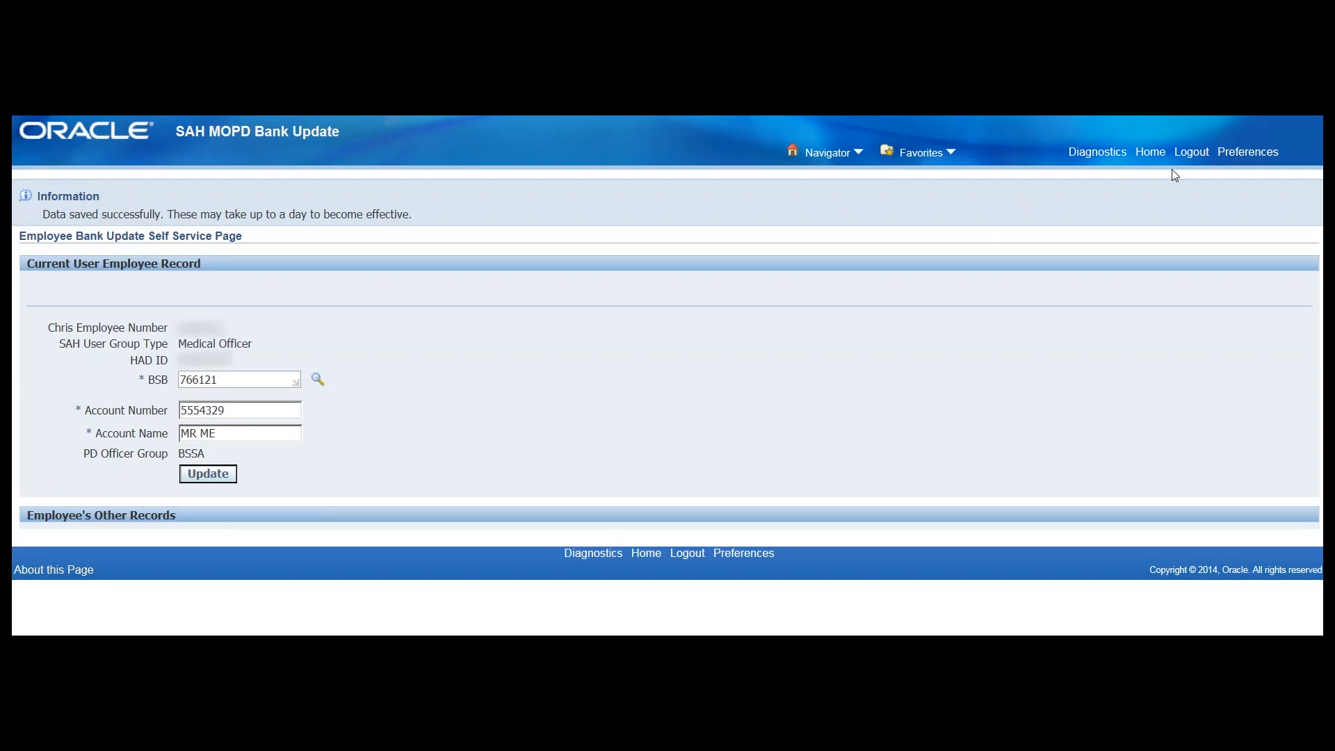
mouse_move(1149, 151)
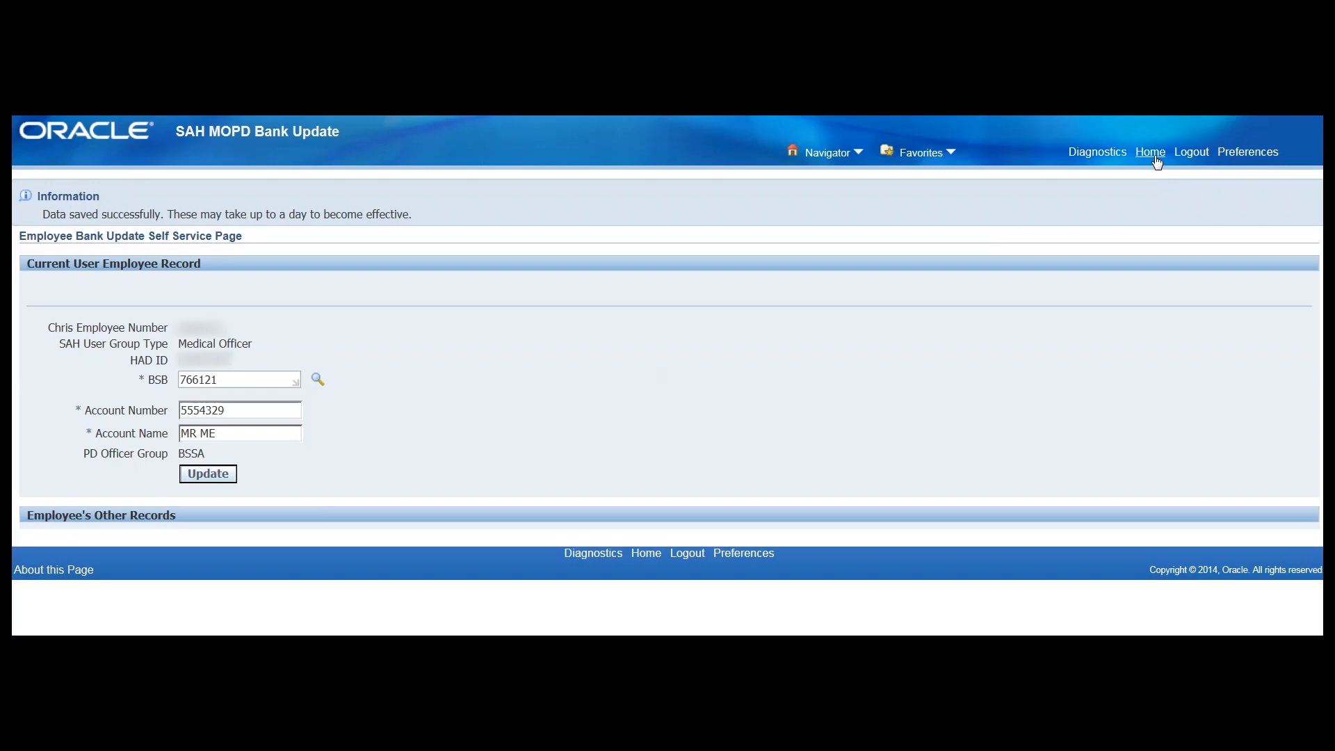
Step: Return to the Applications home page after reviewing the bank update record showing BSB 650000
click(1150, 152)
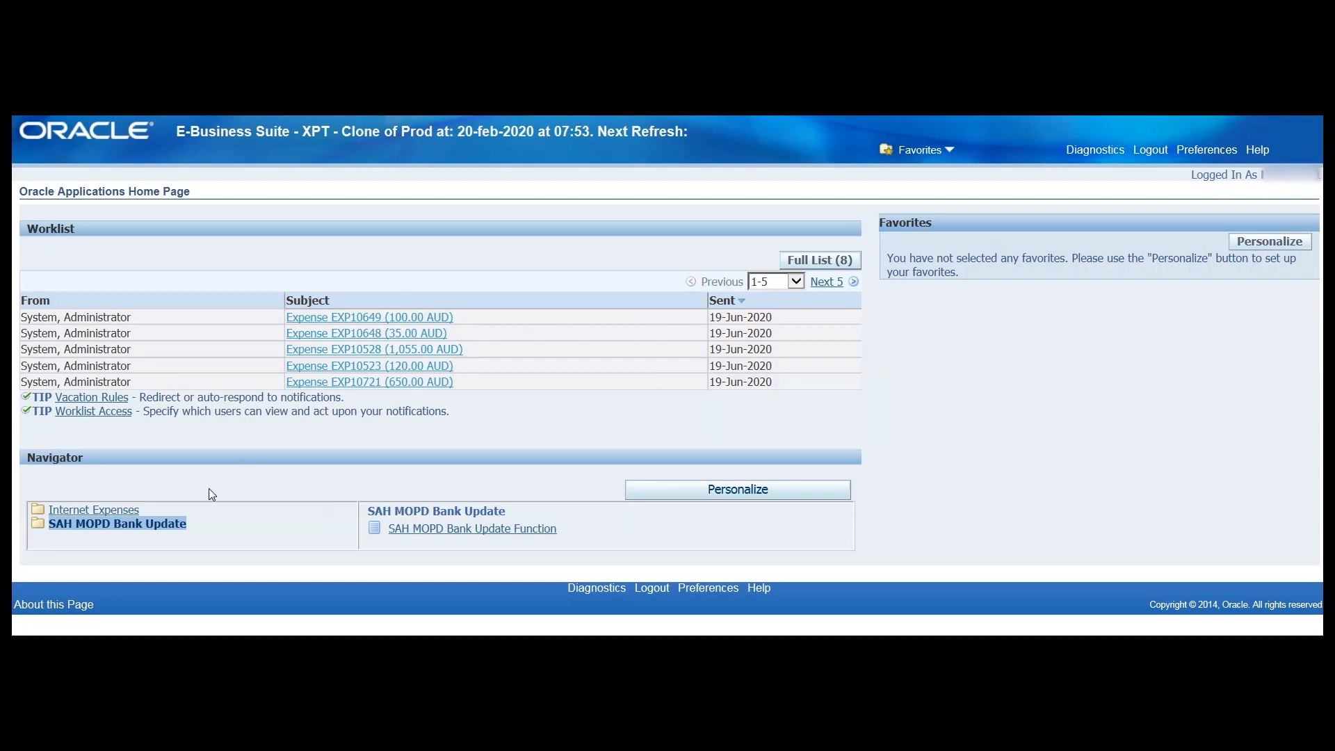
mouse_move(179, 532)
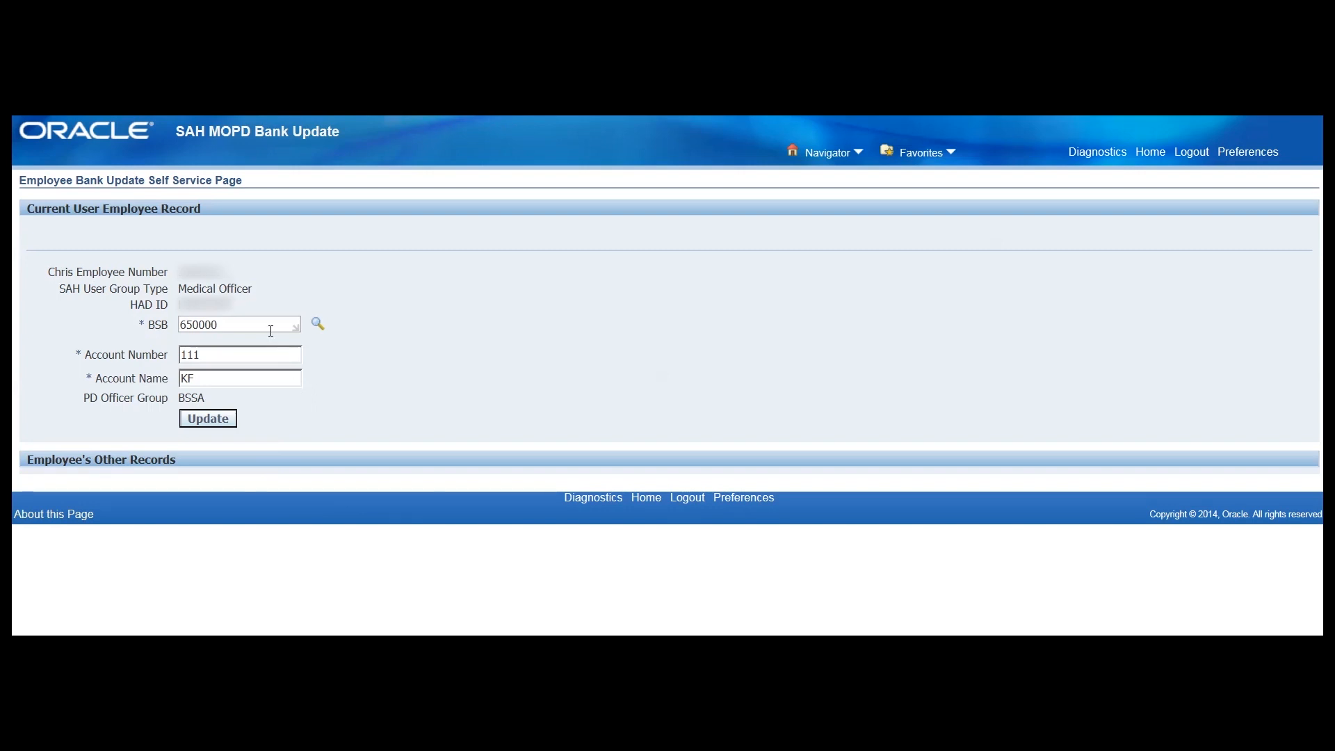
mouse_move(49, 335)
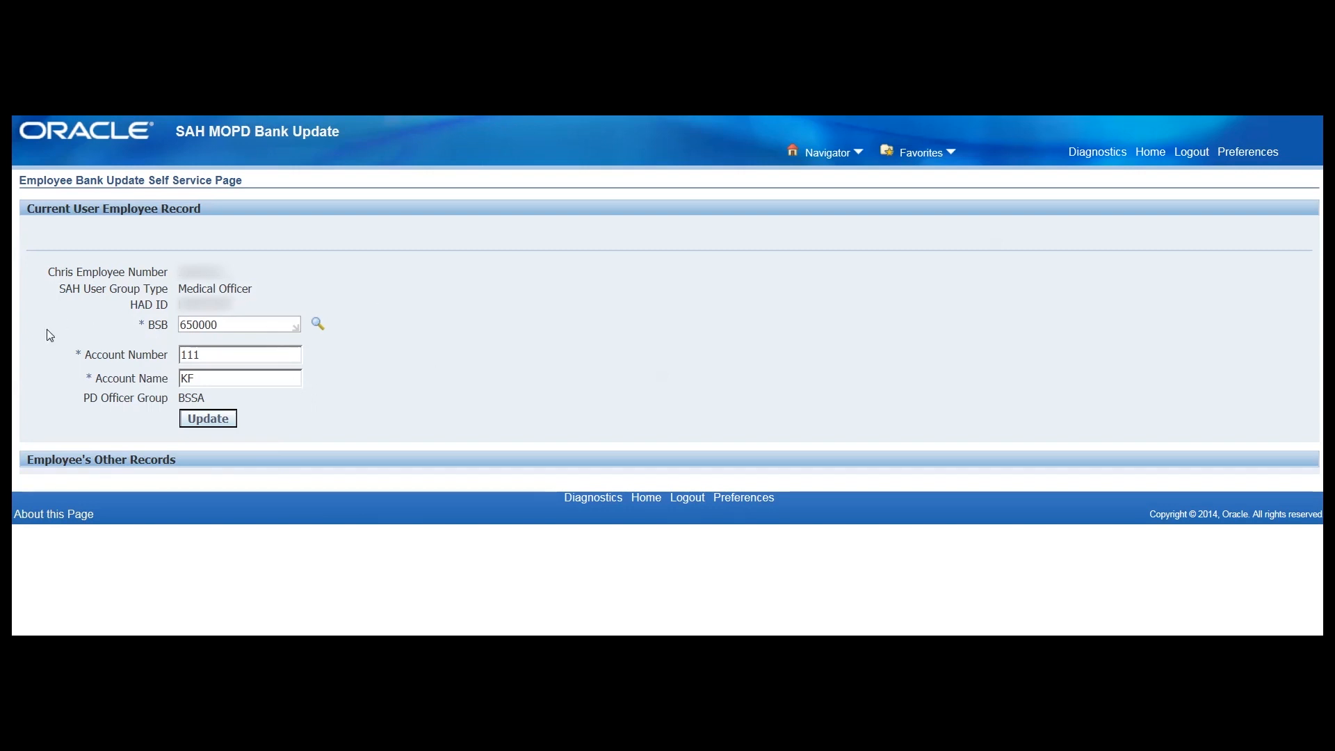
mouse_move(361, 417)
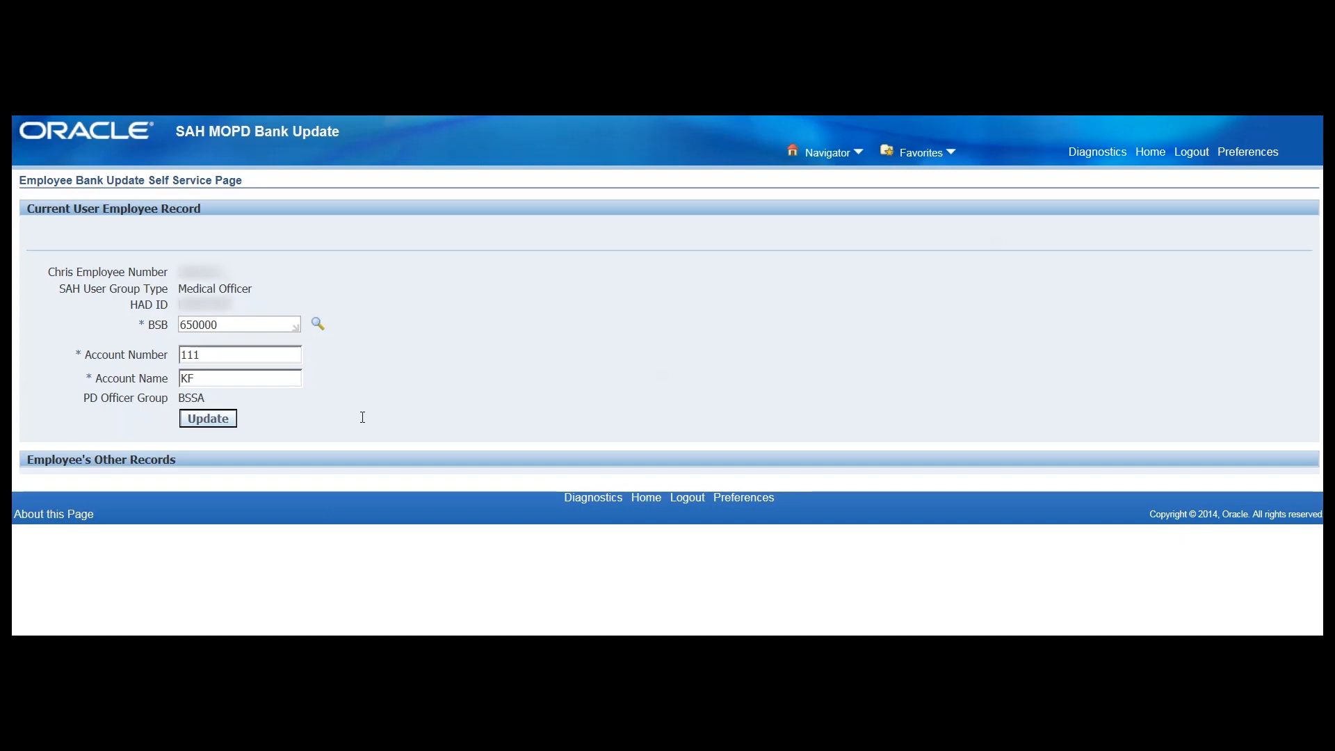
mouse_move(336, 207)
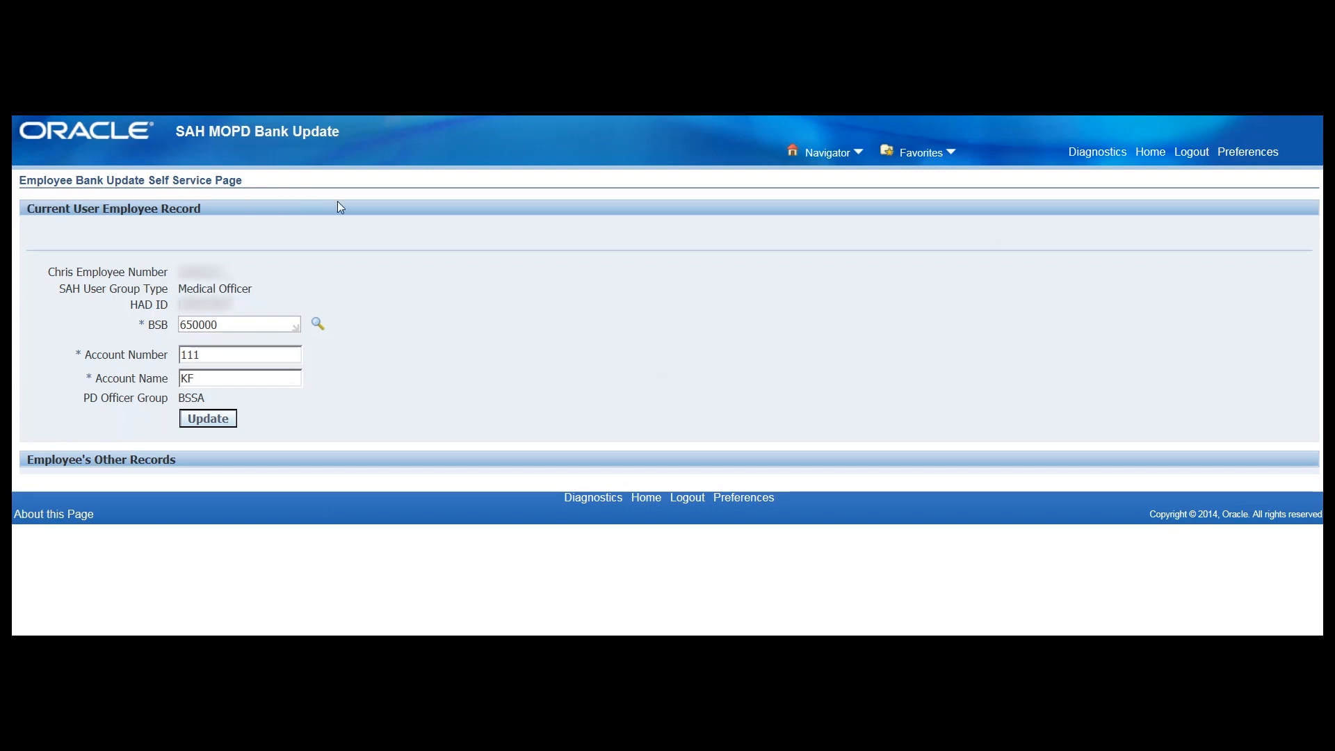
mouse_move(412, 227)
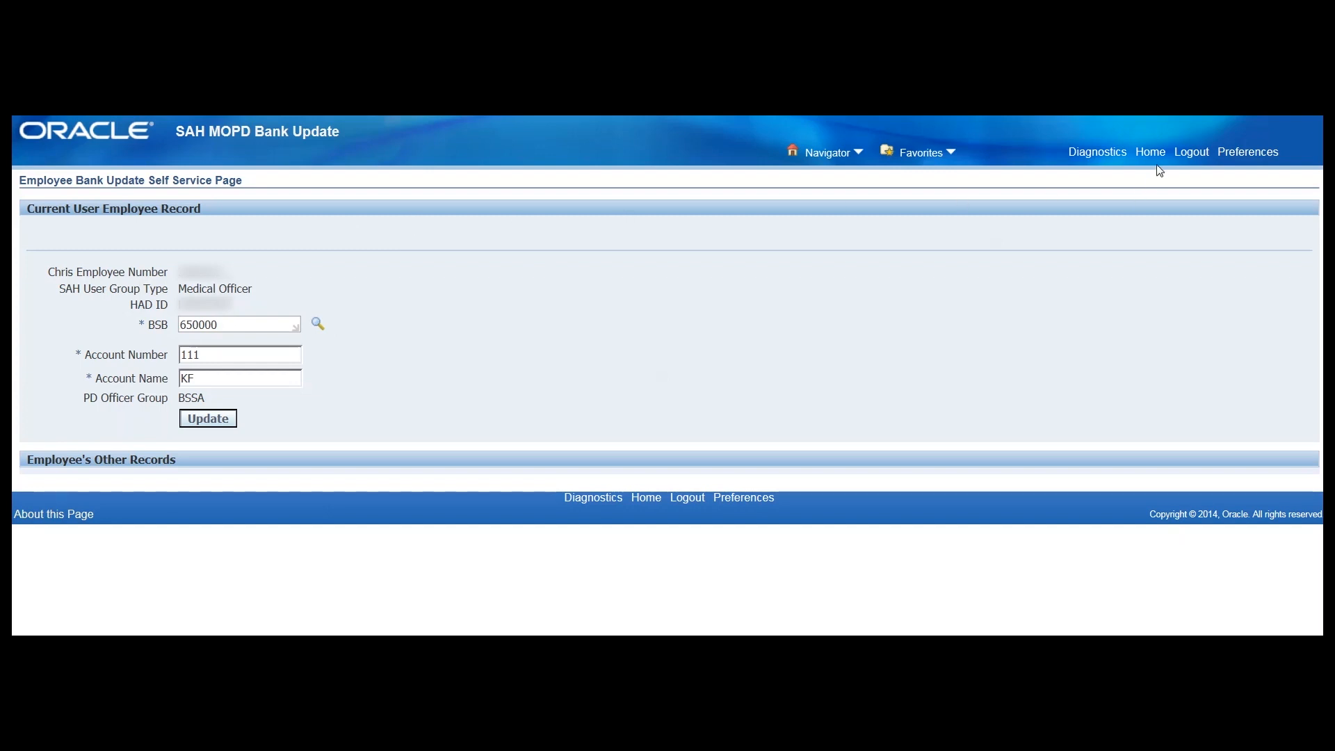
click(1150, 151)
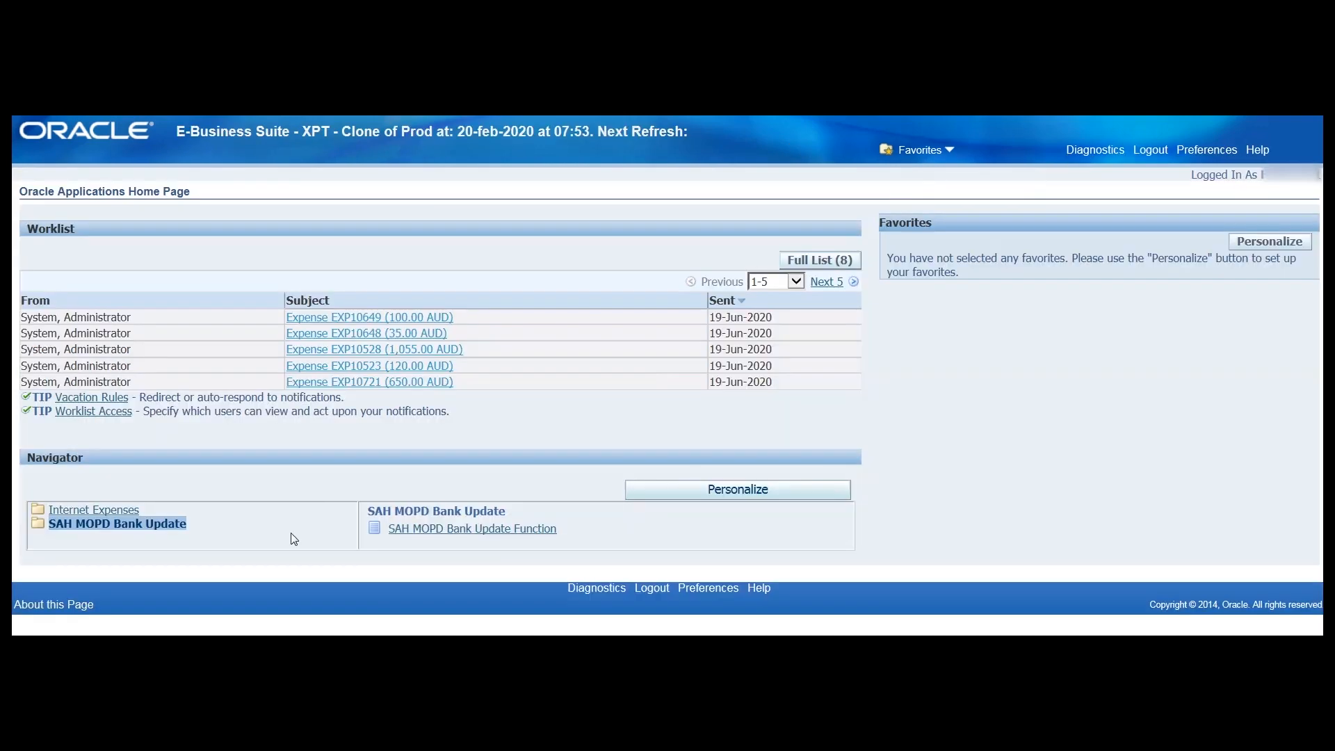